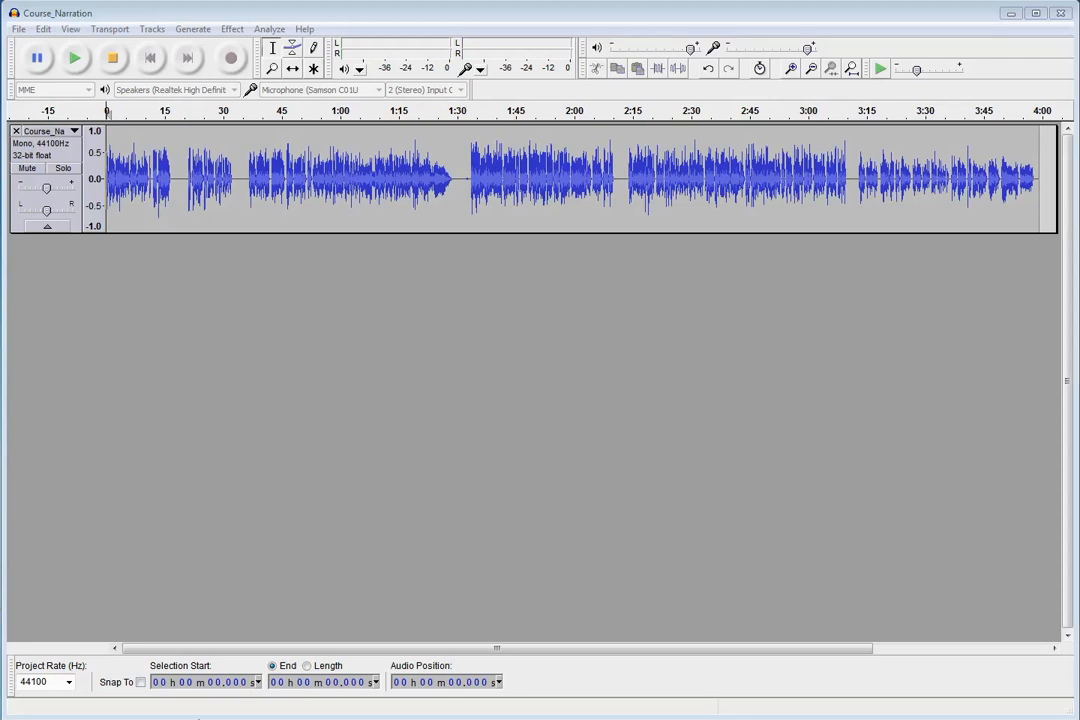
pyautogui.moveTo(176, 182)
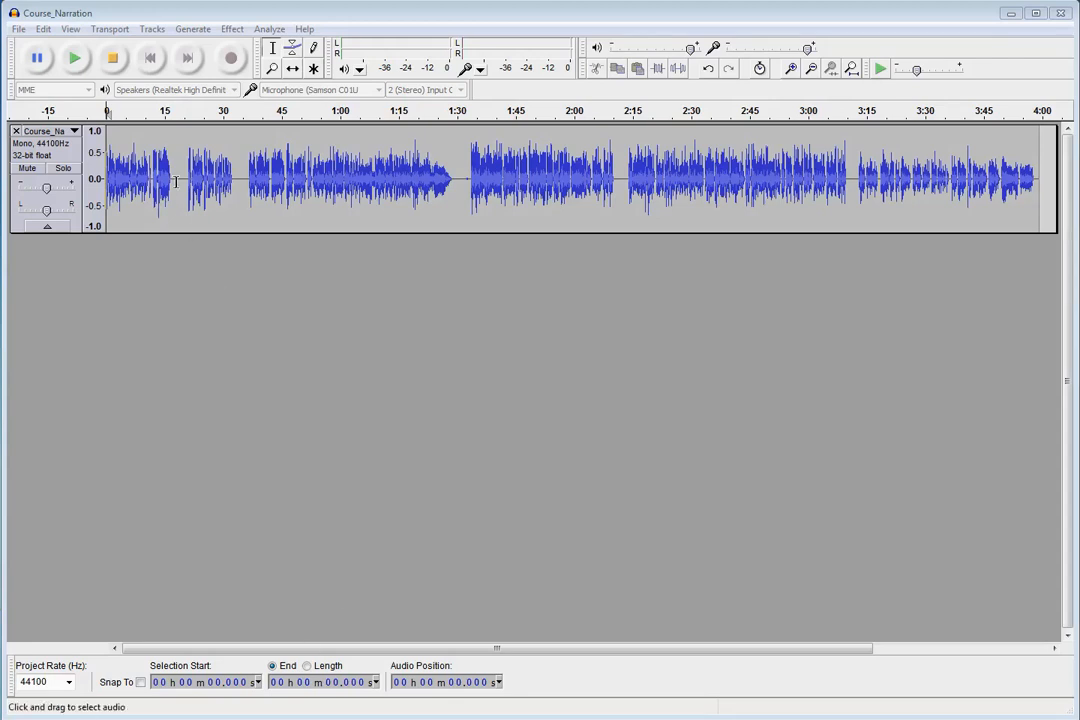
# - Mark the cursor in the silence just before the second block of speech, near ten seconds
pyautogui.click(352, 204)
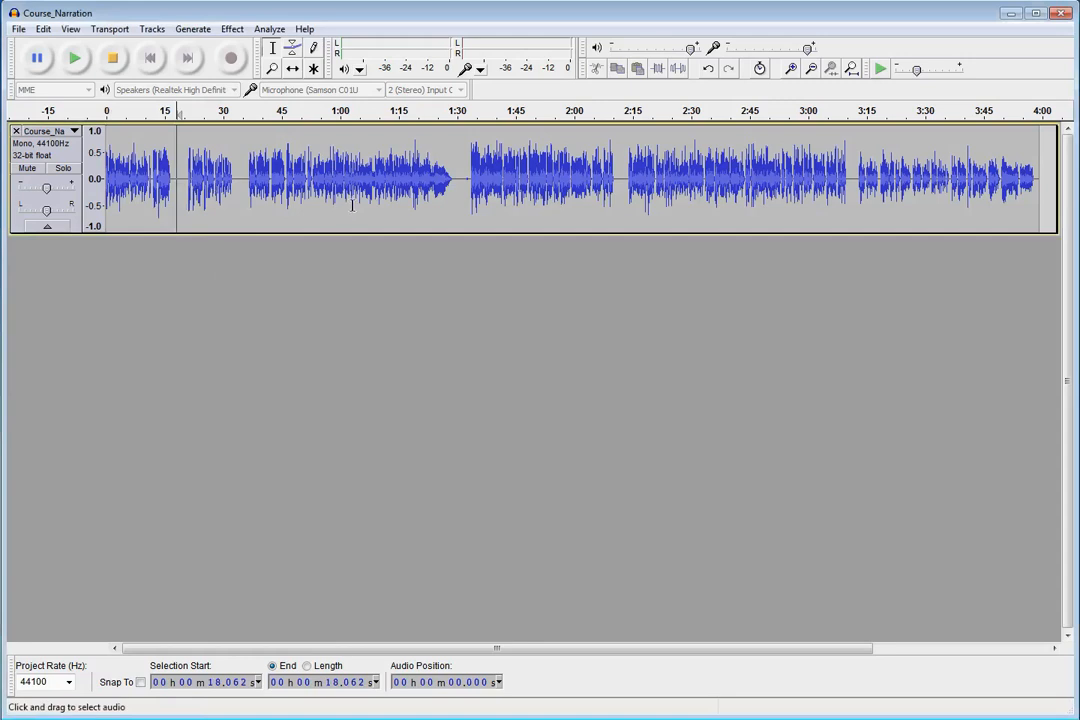
pyautogui.moveTo(476, 260)
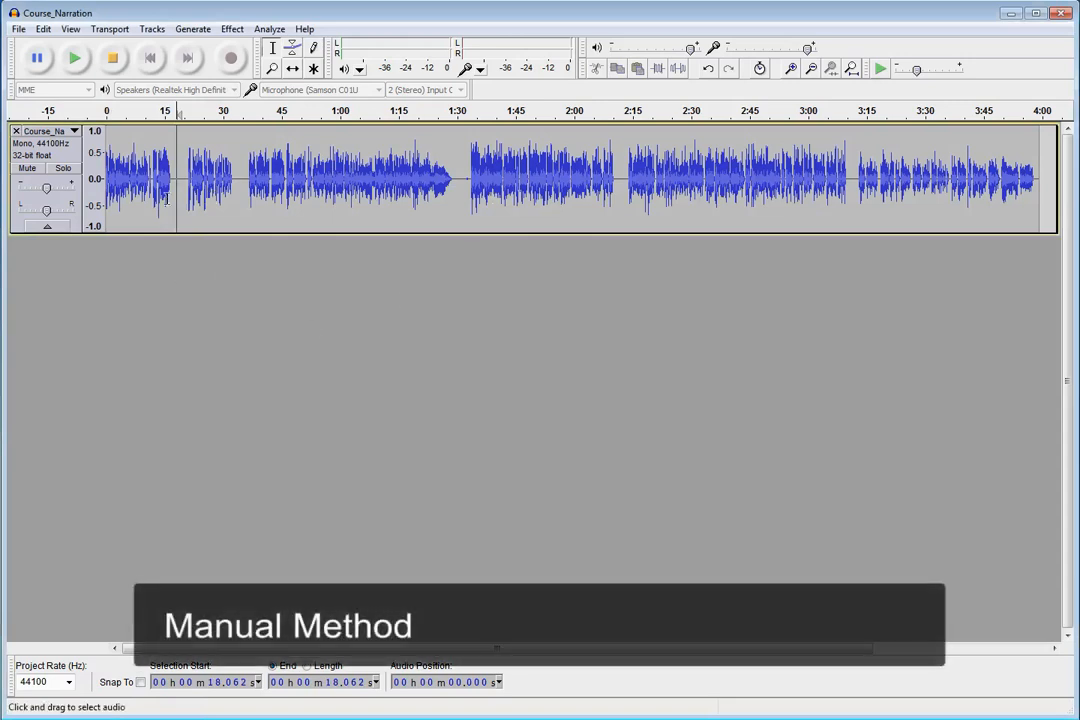
pyautogui.moveTo(184, 174)
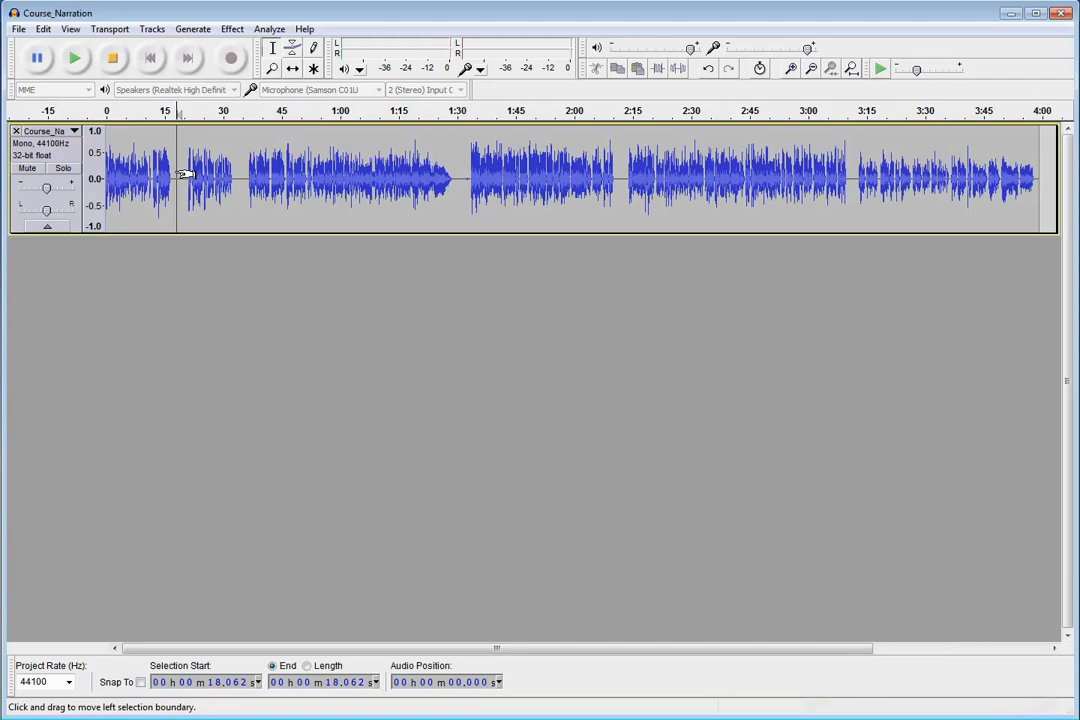
# - Add a label at the marked point via Tracks > Add Label At Selection and name it 01-Intro
pyautogui.click(152, 28)
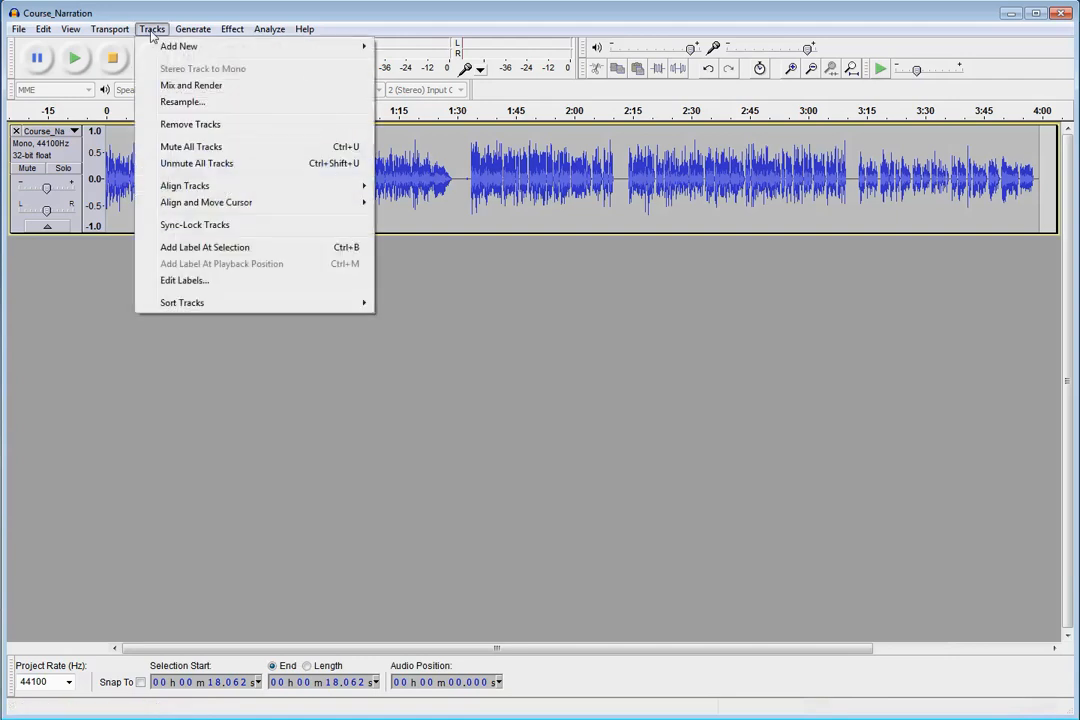
pyautogui.moveTo(204, 248)
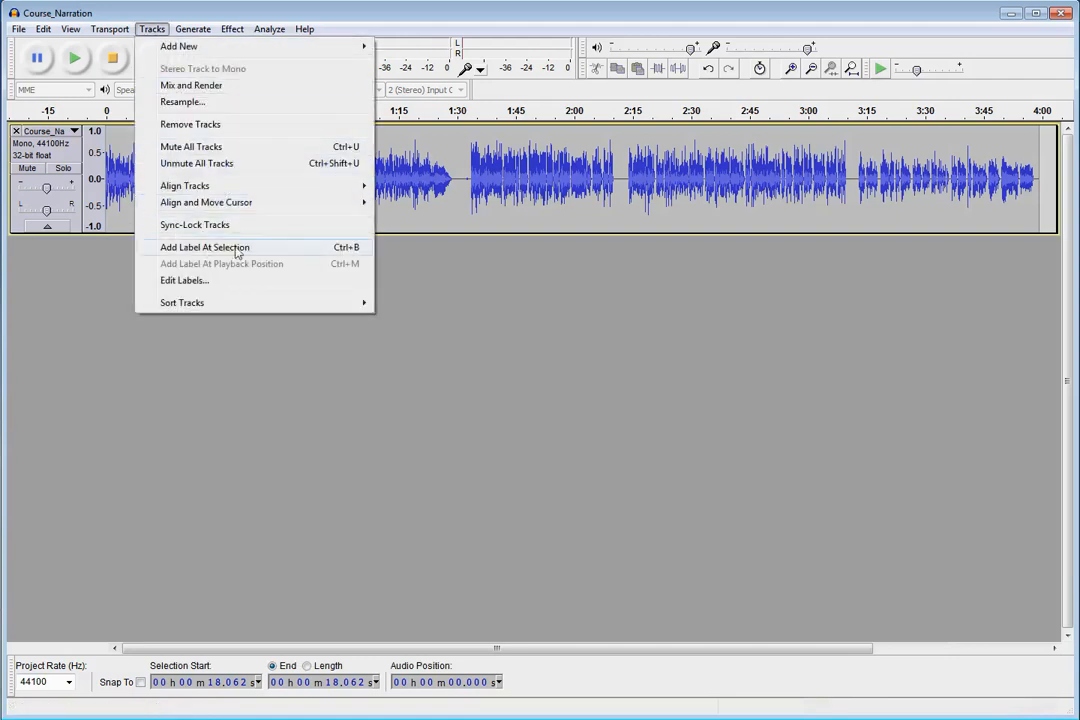
pyautogui.moveTo(250, 252)
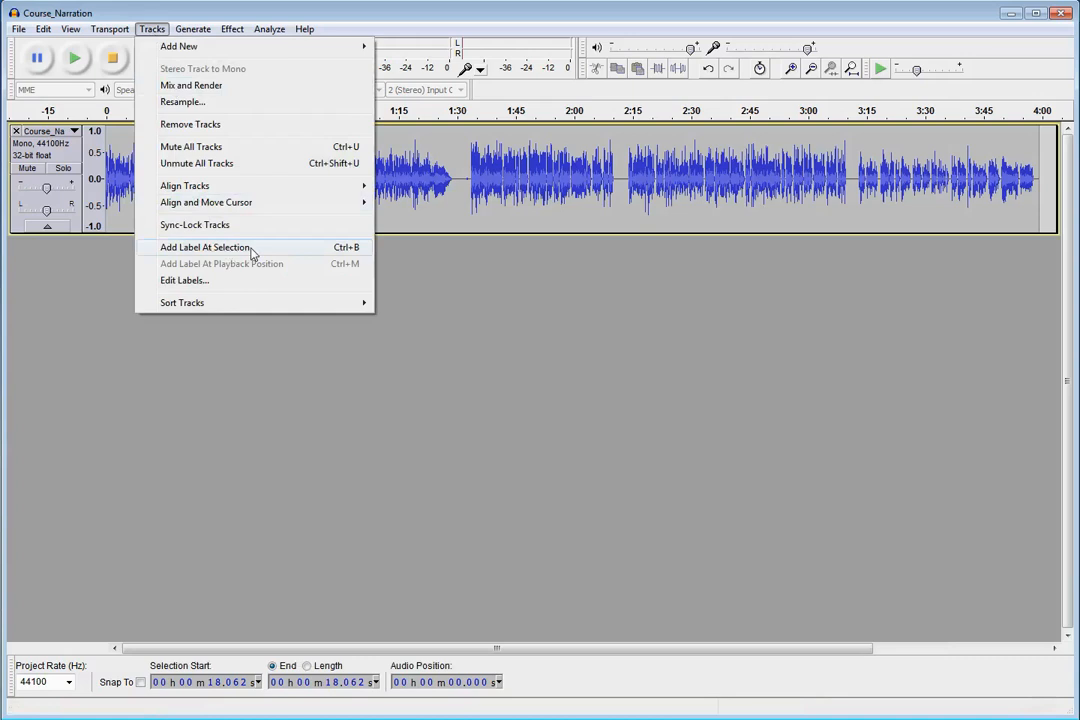
pyautogui.click(204, 248)
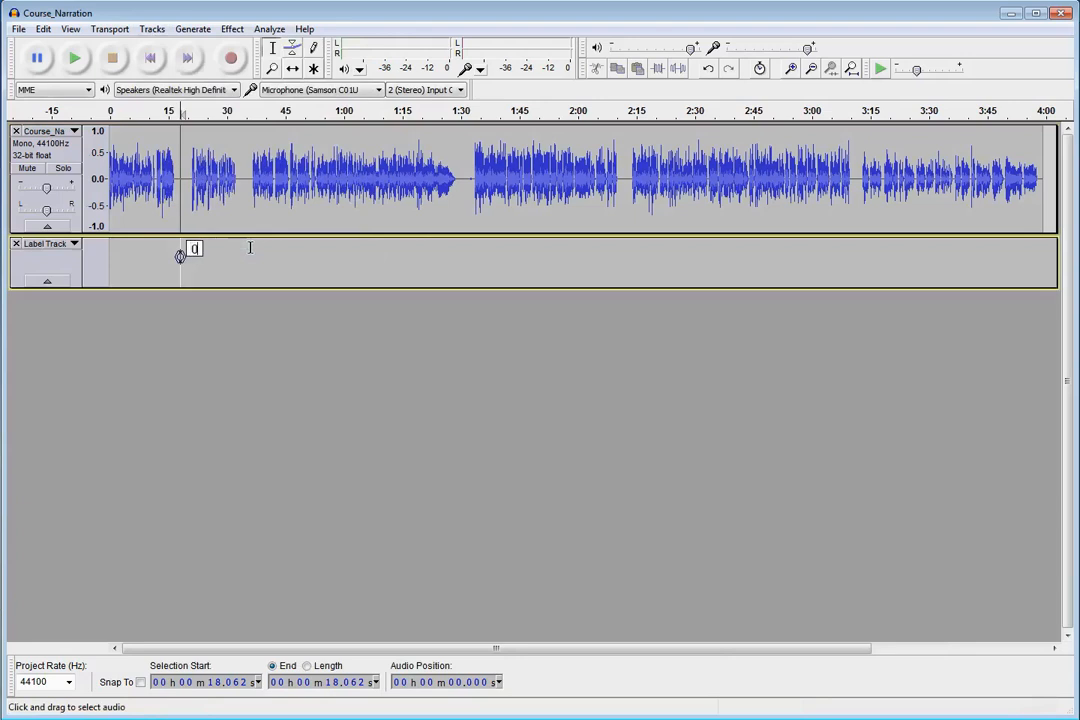
pyautogui.write('01-Int')
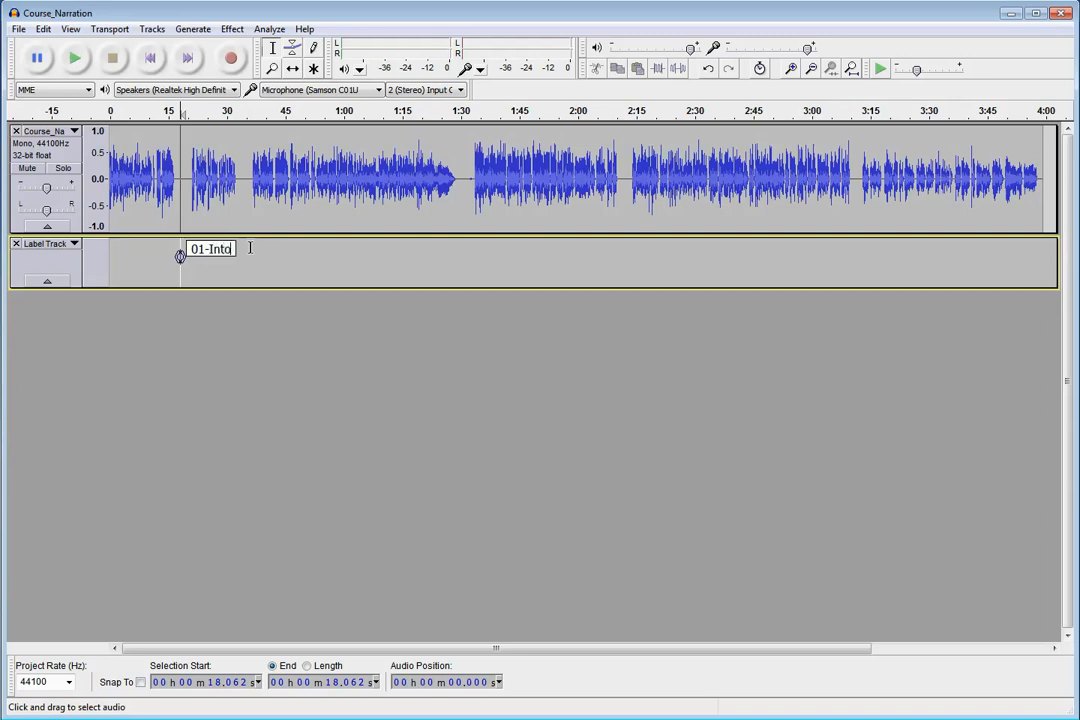
pyautogui.write('o')
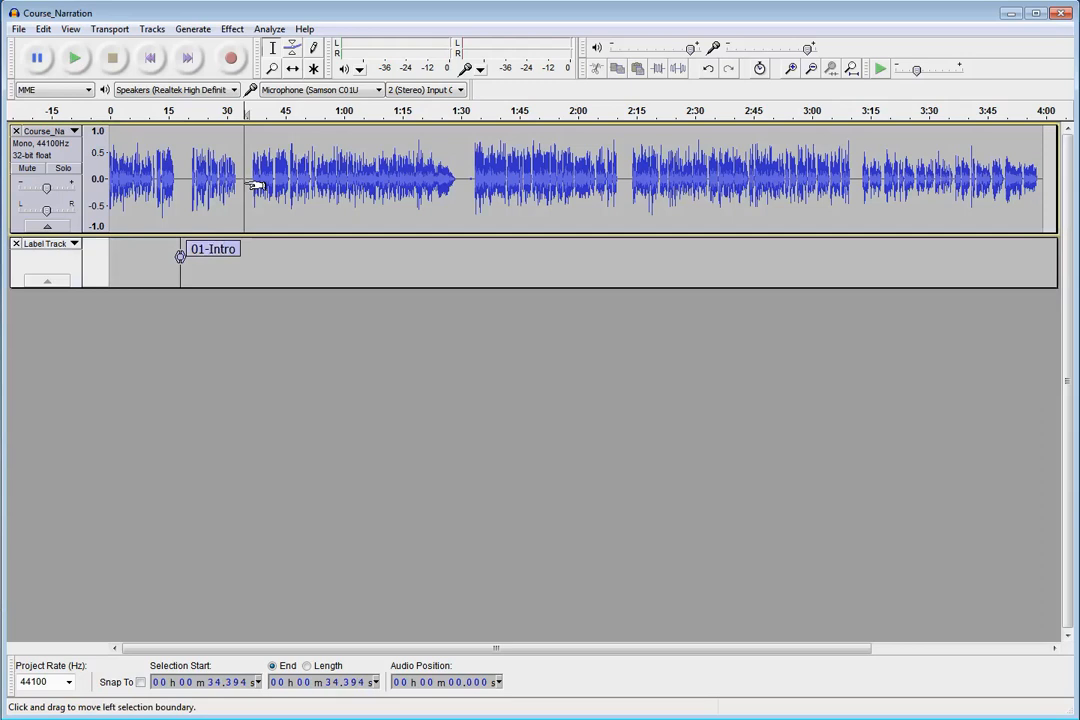
# - Add labels 02-Objectives near 0:34 and 03-Start near 1:30 on the label track
pyautogui.click(244, 248)
pyautogui.write('02-')
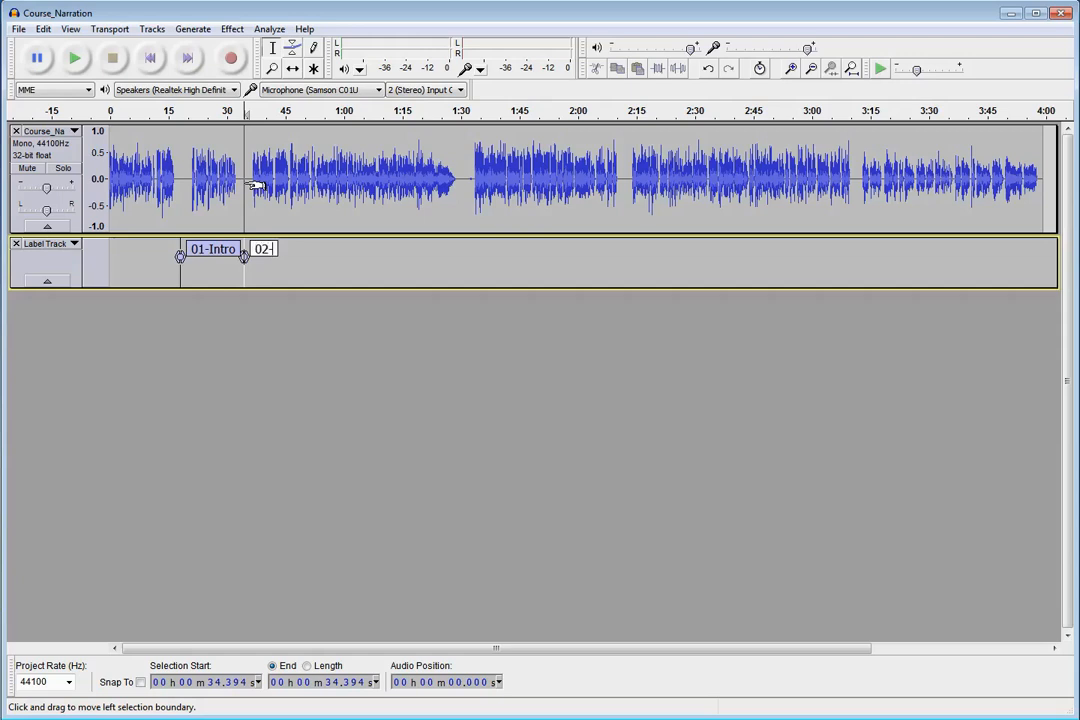
pyautogui.write('Object')
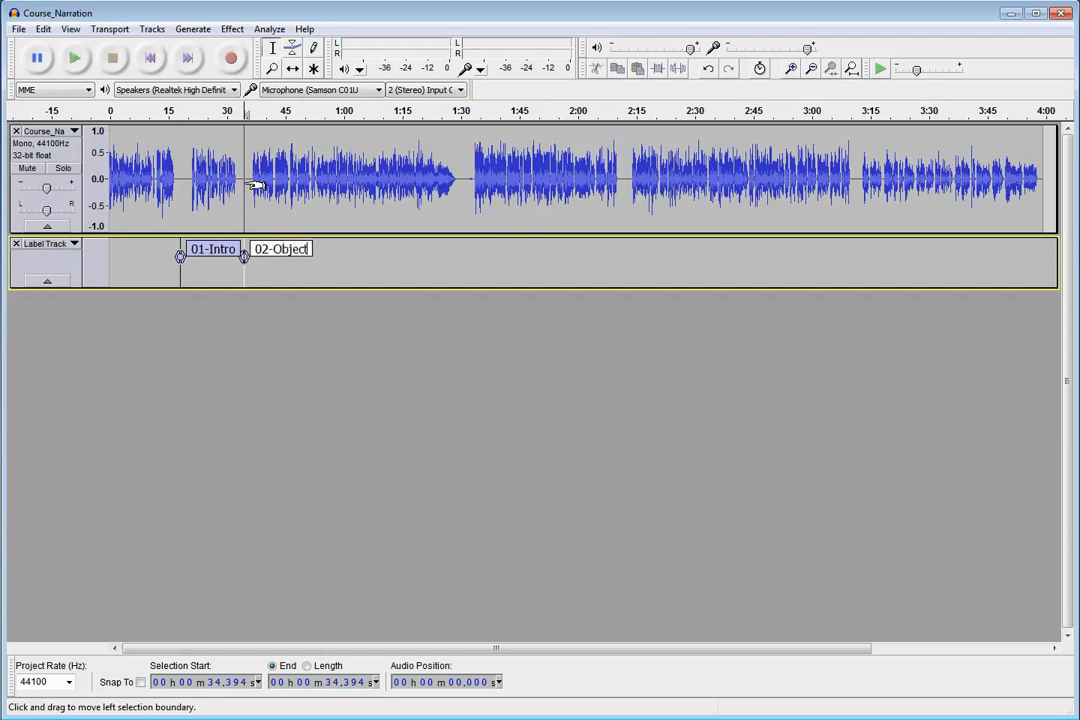
pyautogui.write('ives')
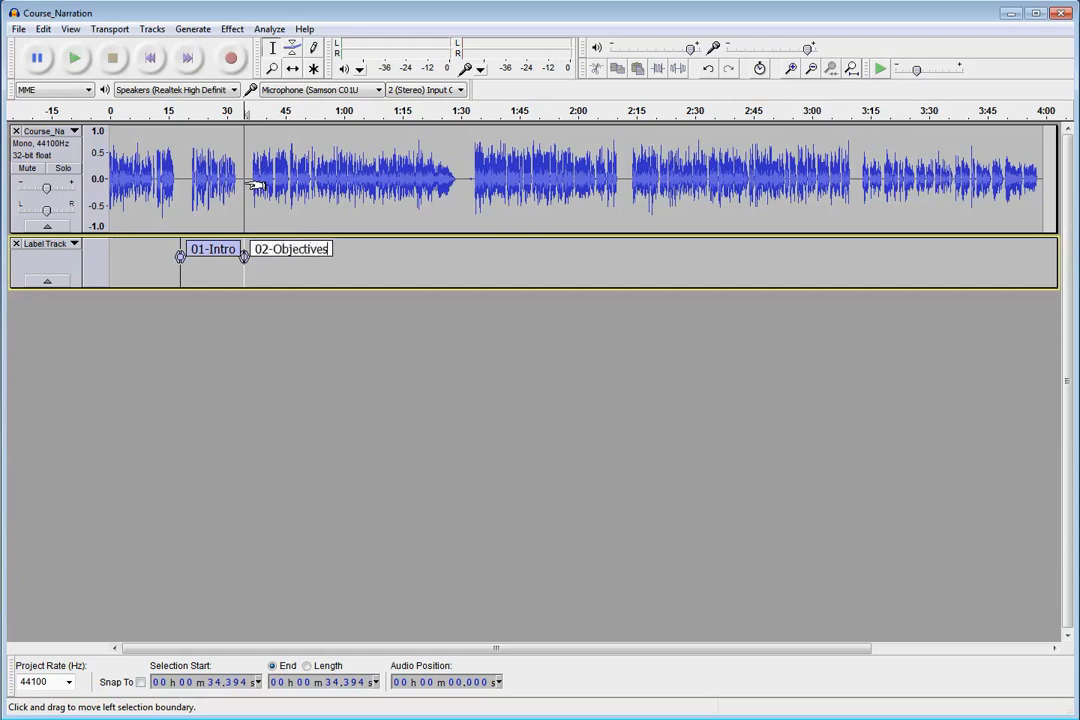
pyautogui.moveTo(460, 180)
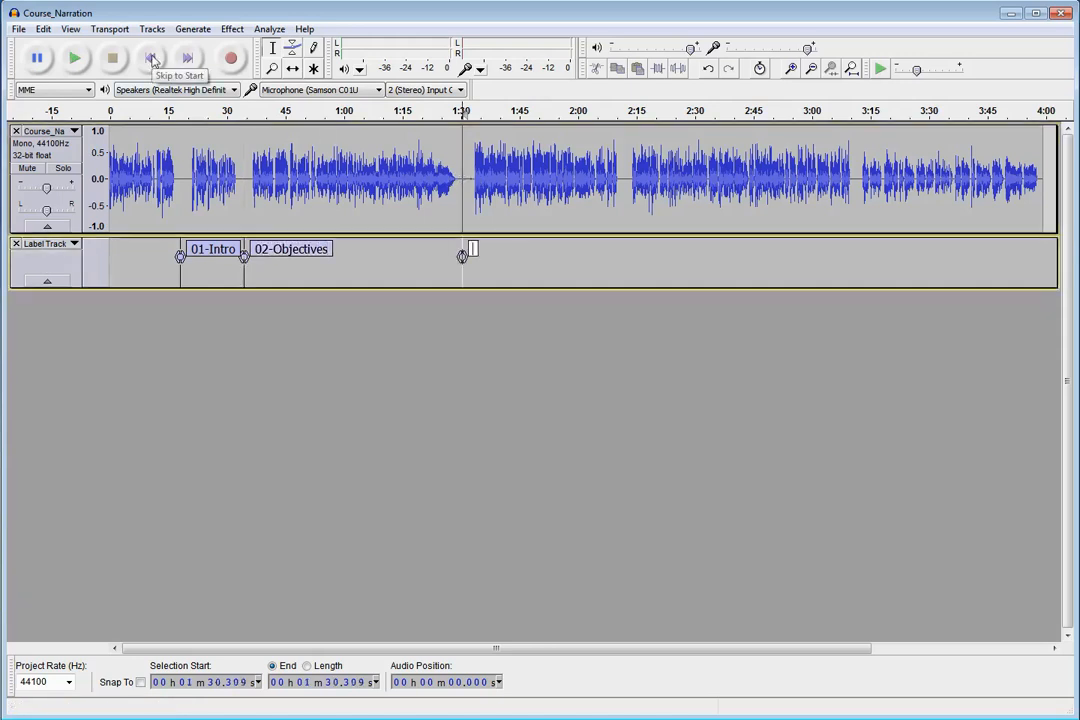
pyautogui.write('03-')
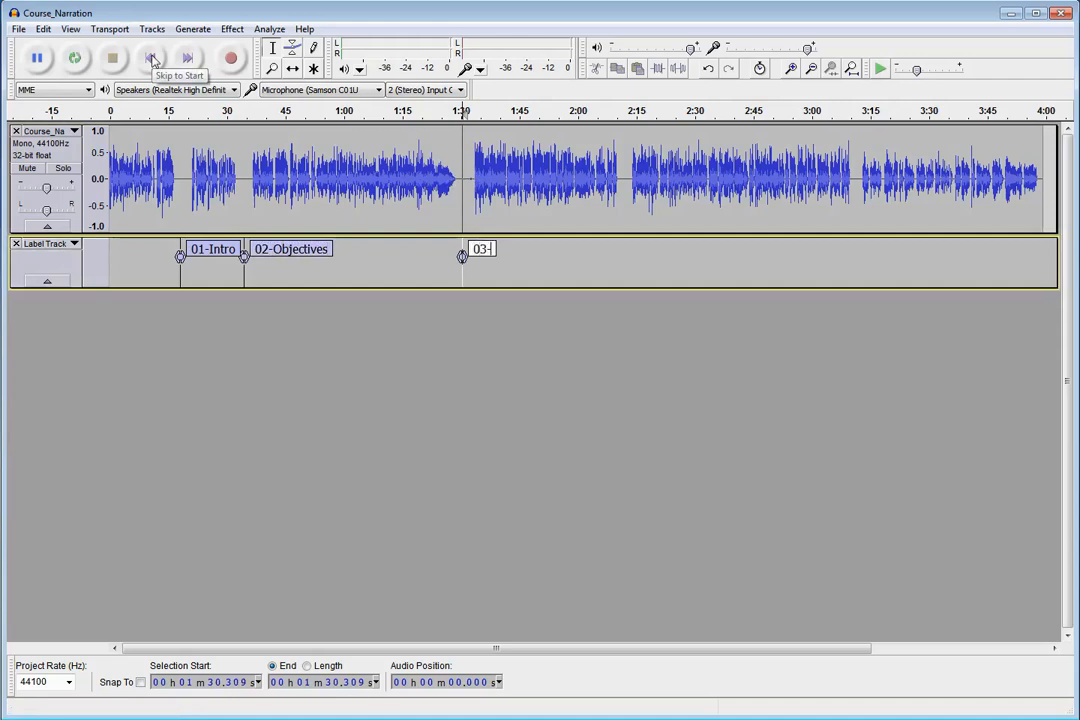
pyautogui.write('Start')
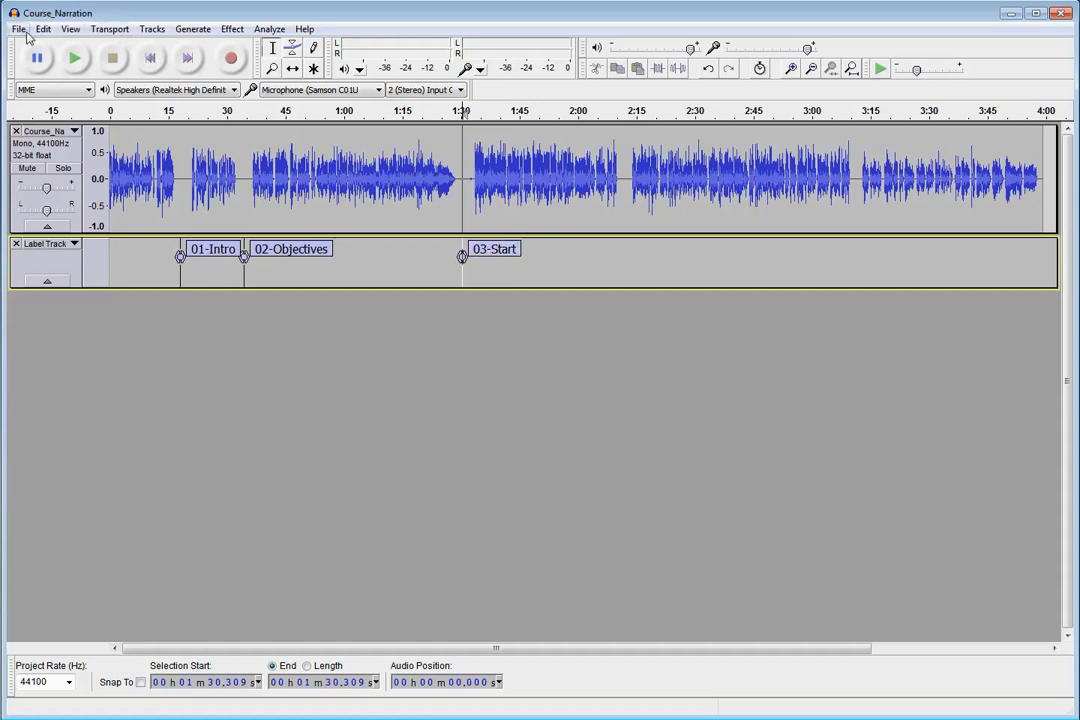
# - Bring up Export Multiple, set to split files by labels and name them by label
pyautogui.click(44, 28)
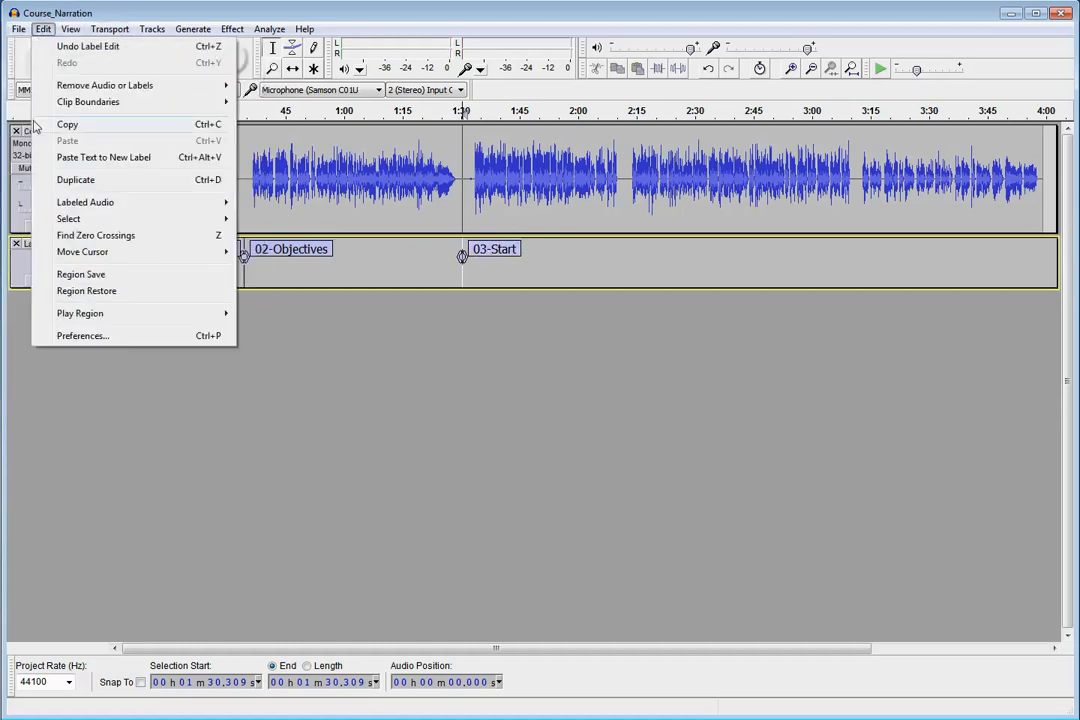
pyautogui.click(18, 28)
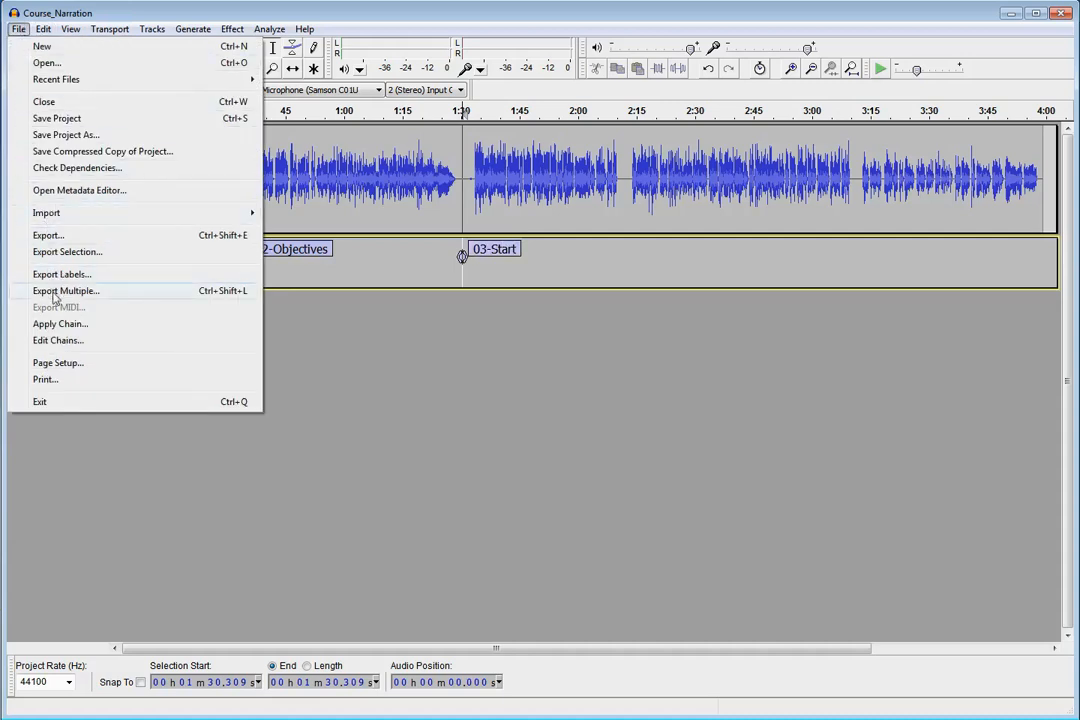
pyautogui.click(66, 292)
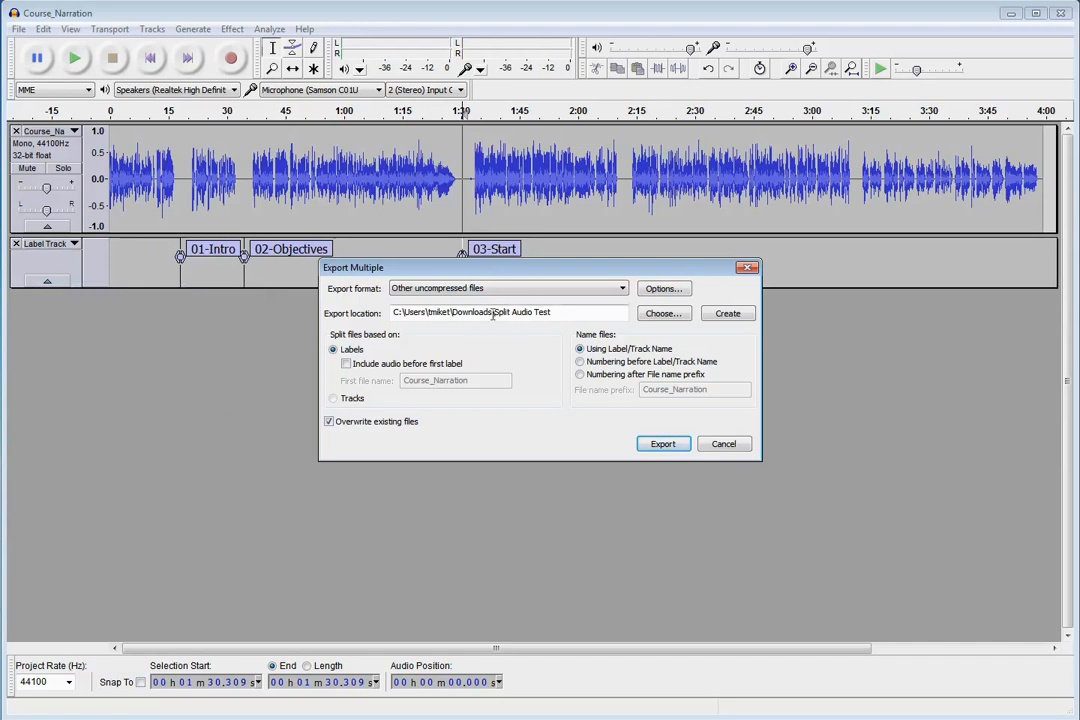
pyautogui.moveTo(370, 352)
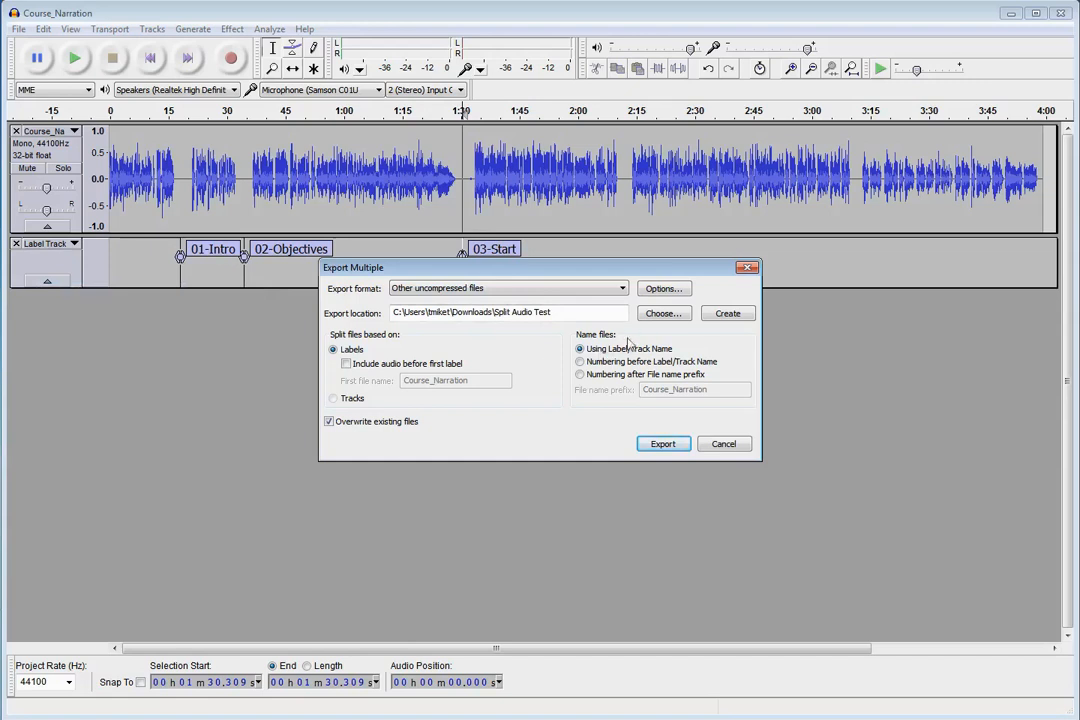
pyautogui.moveTo(628, 362)
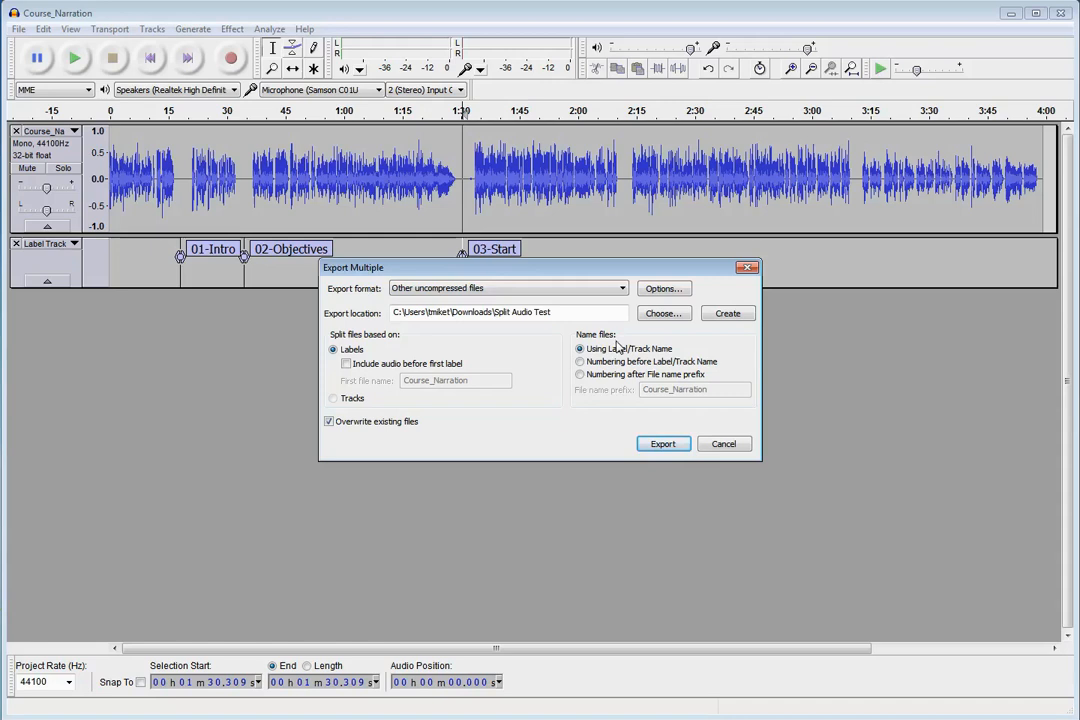
# - Export the three sections 01-Intro, 02-Objectives and 03-Start as WAV files and dismiss the confirmation
pyautogui.click(664, 444)
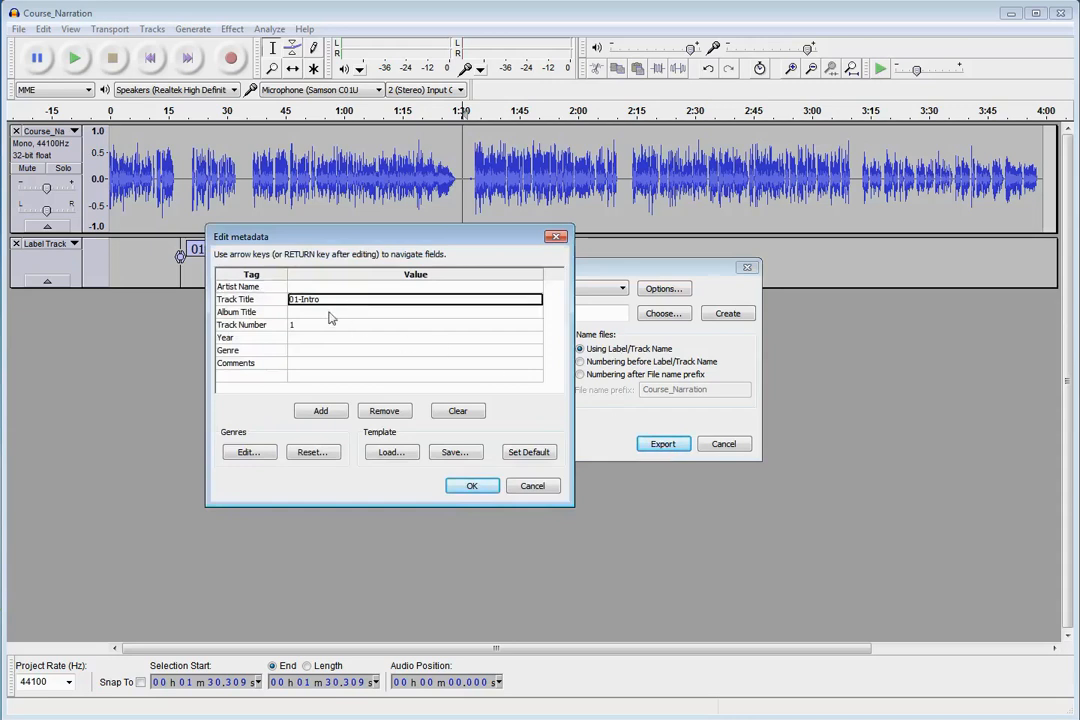
pyautogui.moveTo(326, 304)
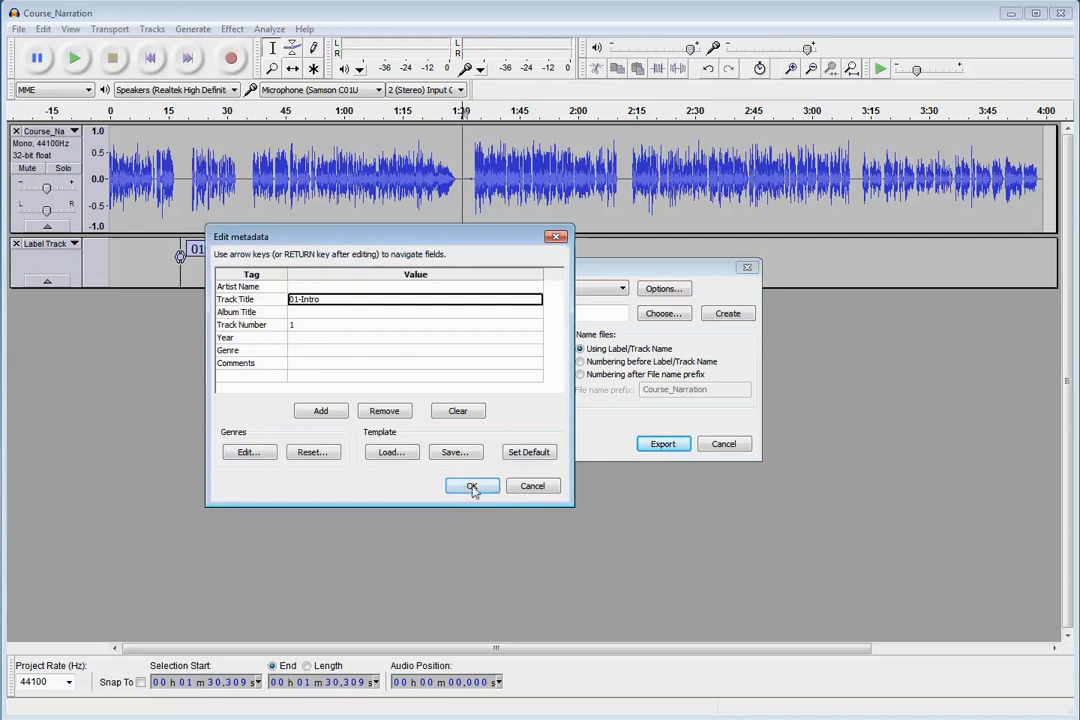
pyautogui.click(472, 486)
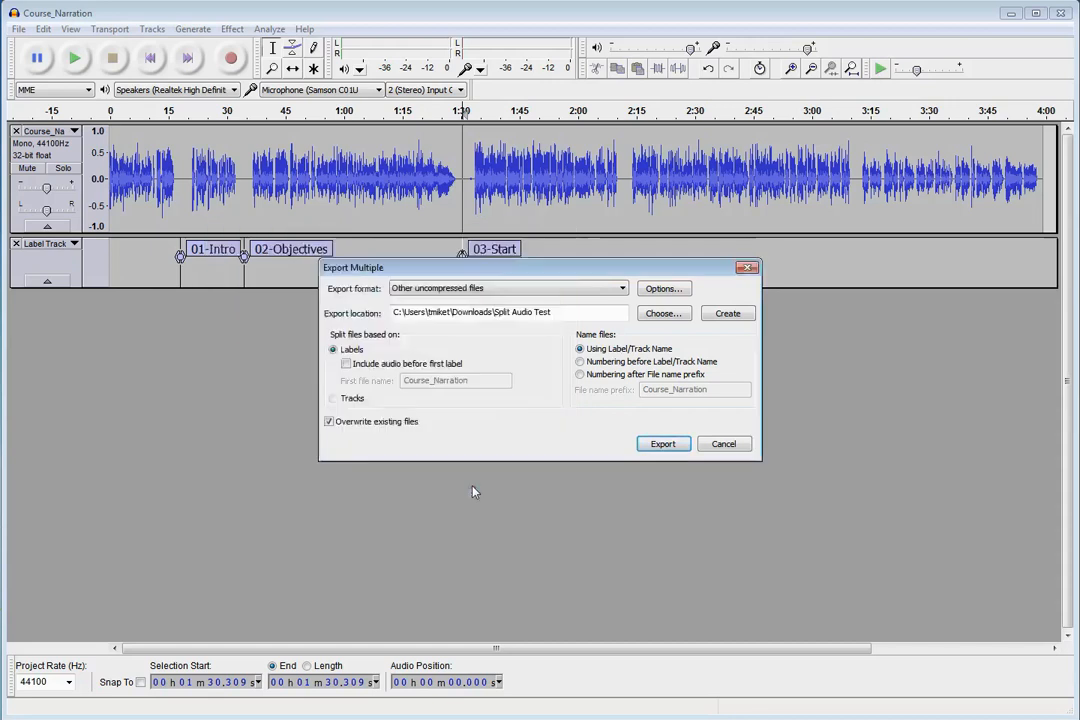
pyautogui.click(664, 444)
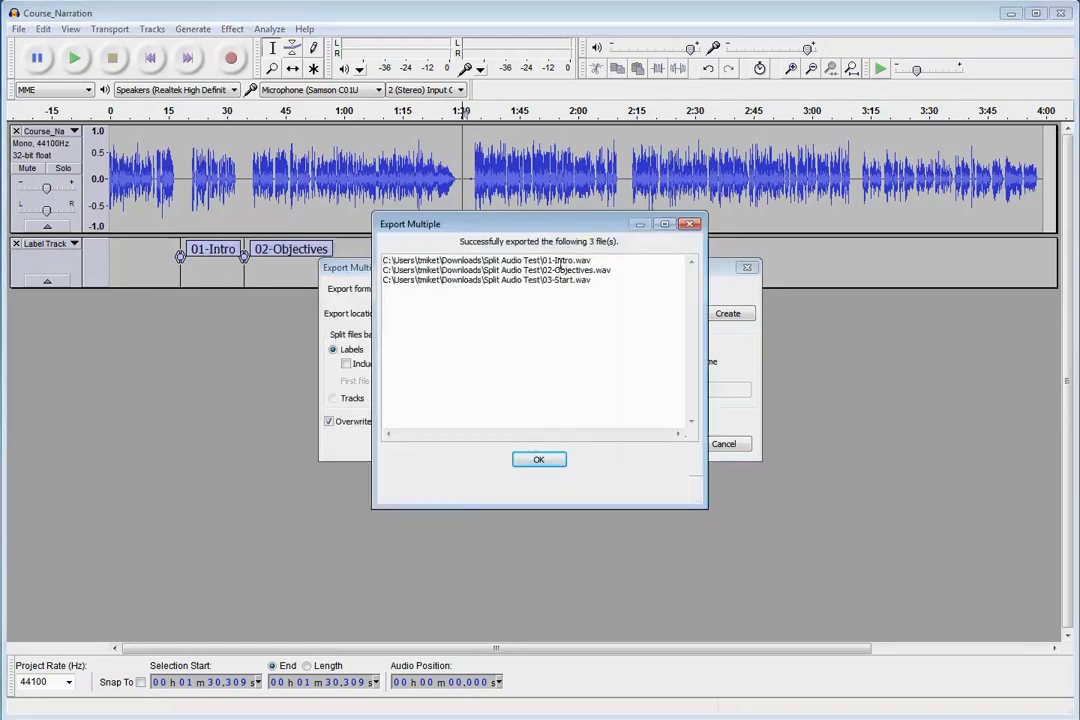
pyautogui.moveTo(560, 442)
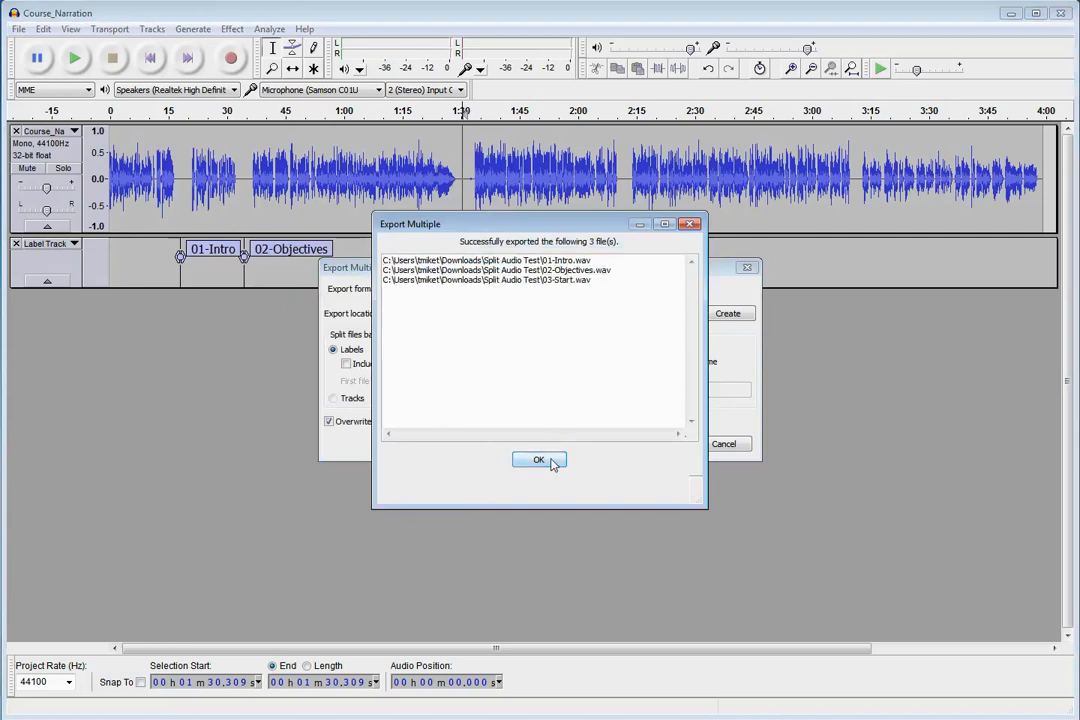
pyautogui.click(540, 460)
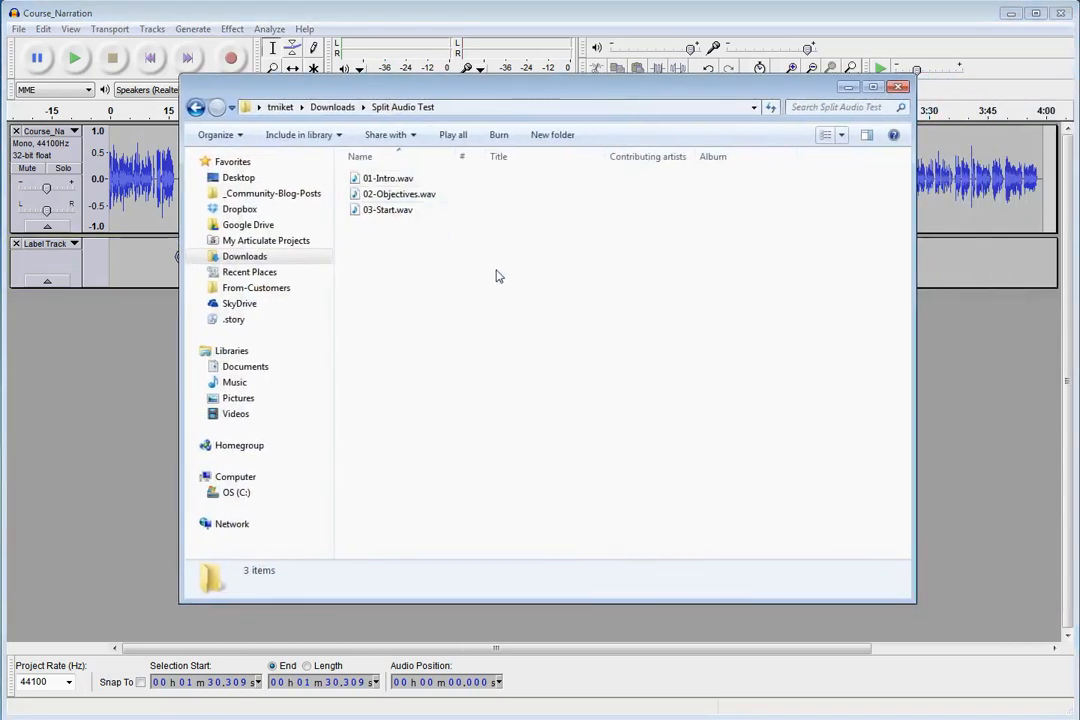
# - View the details of 02-Objectives.wav in the Split Audio Test folder
pyautogui.click(398, 194)
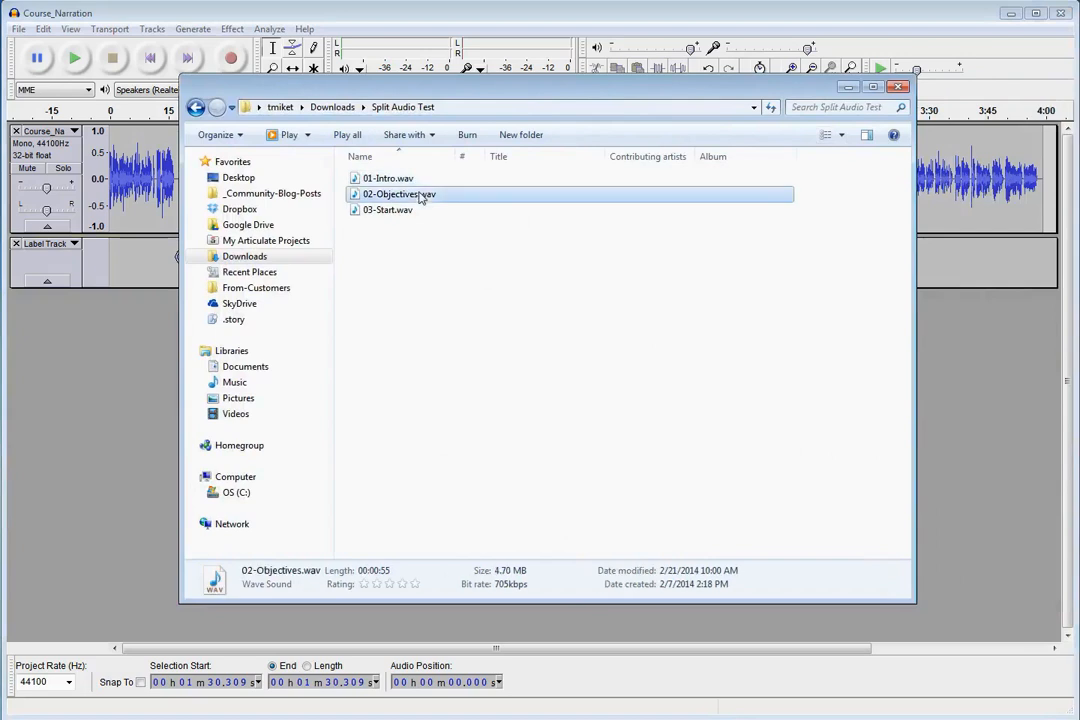
pyautogui.click(388, 210)
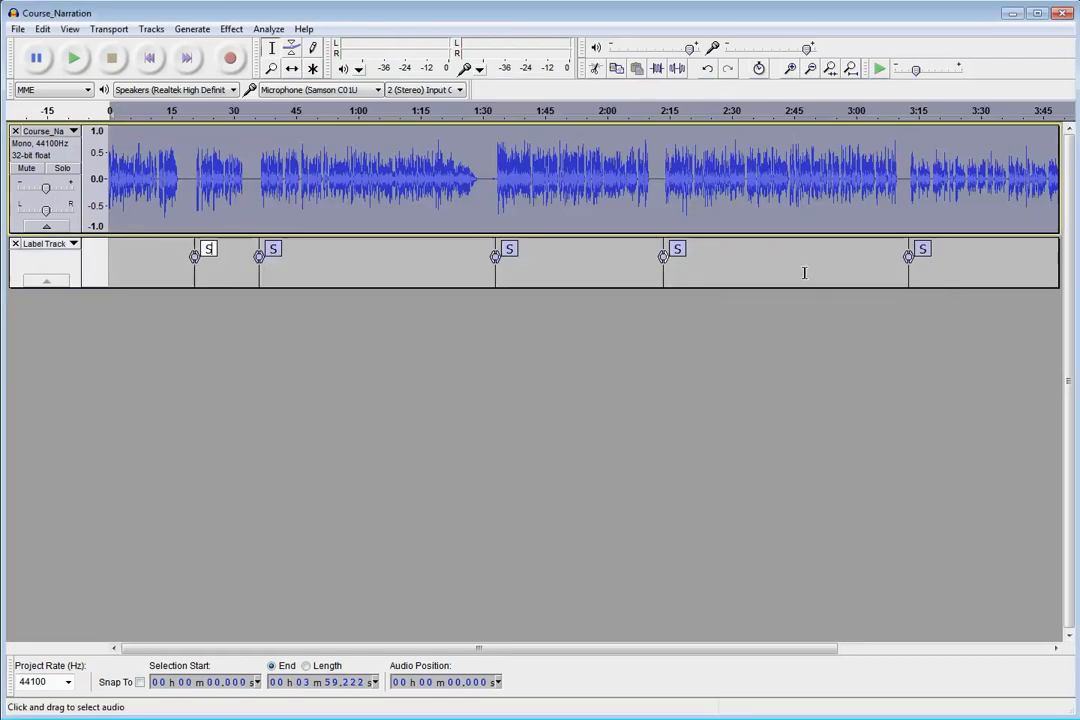
# - Delete the label track, leaving only the Course_Narration audio track
pyautogui.click(16, 244)
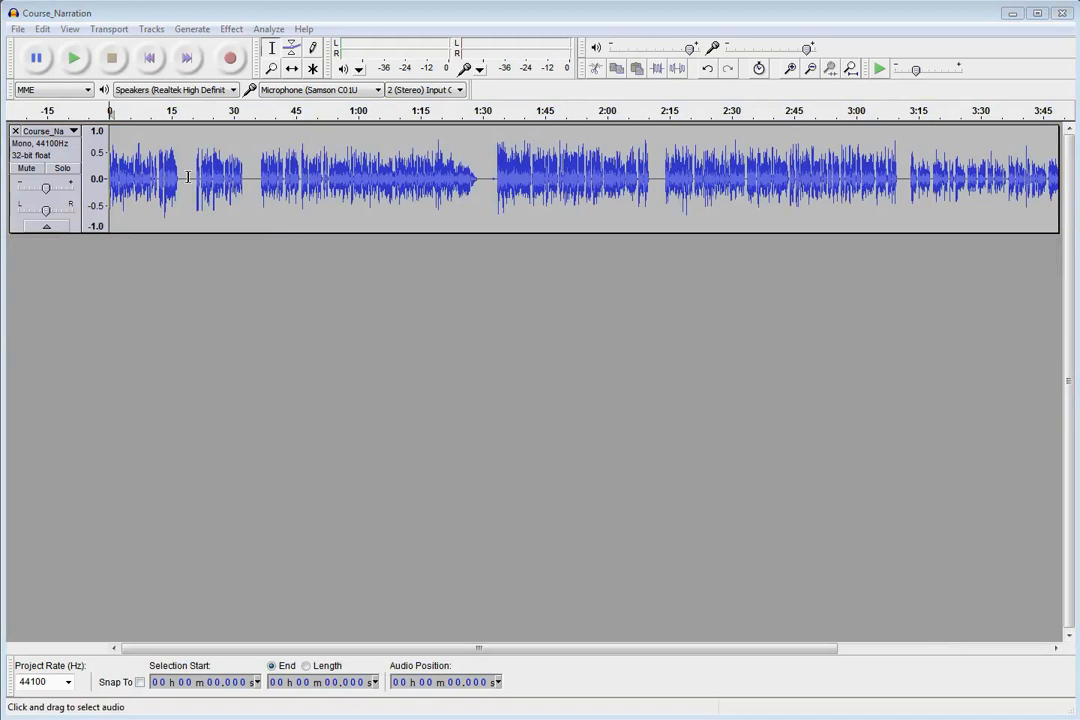
pyautogui.moveTo(268, 40)
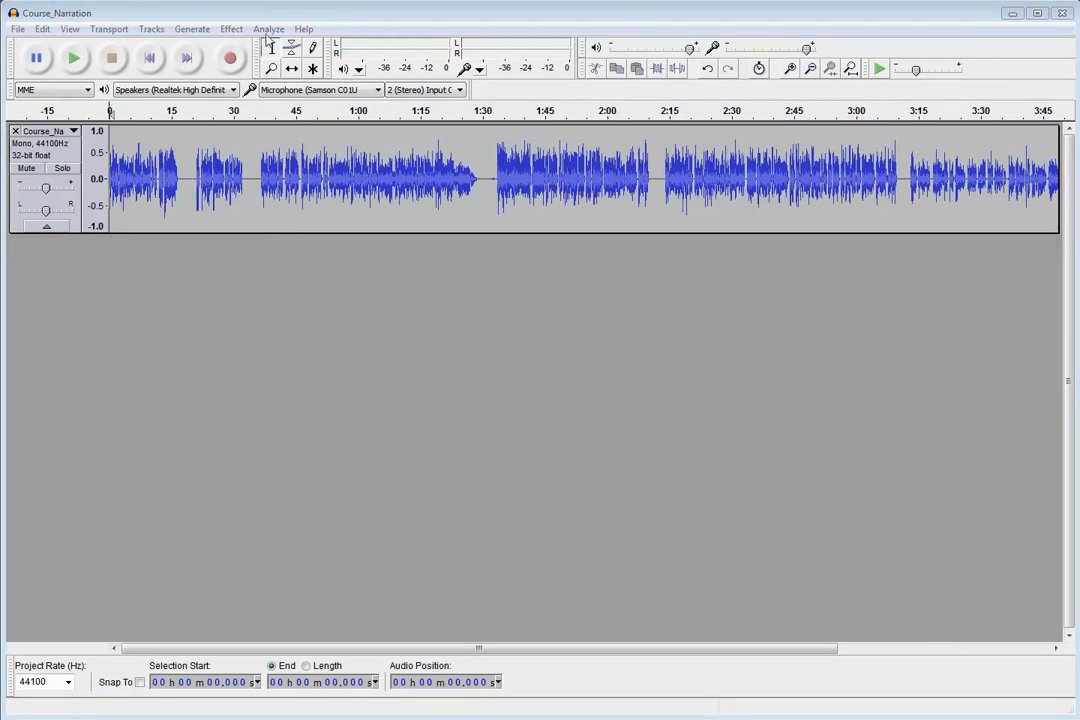
pyautogui.click(268, 28)
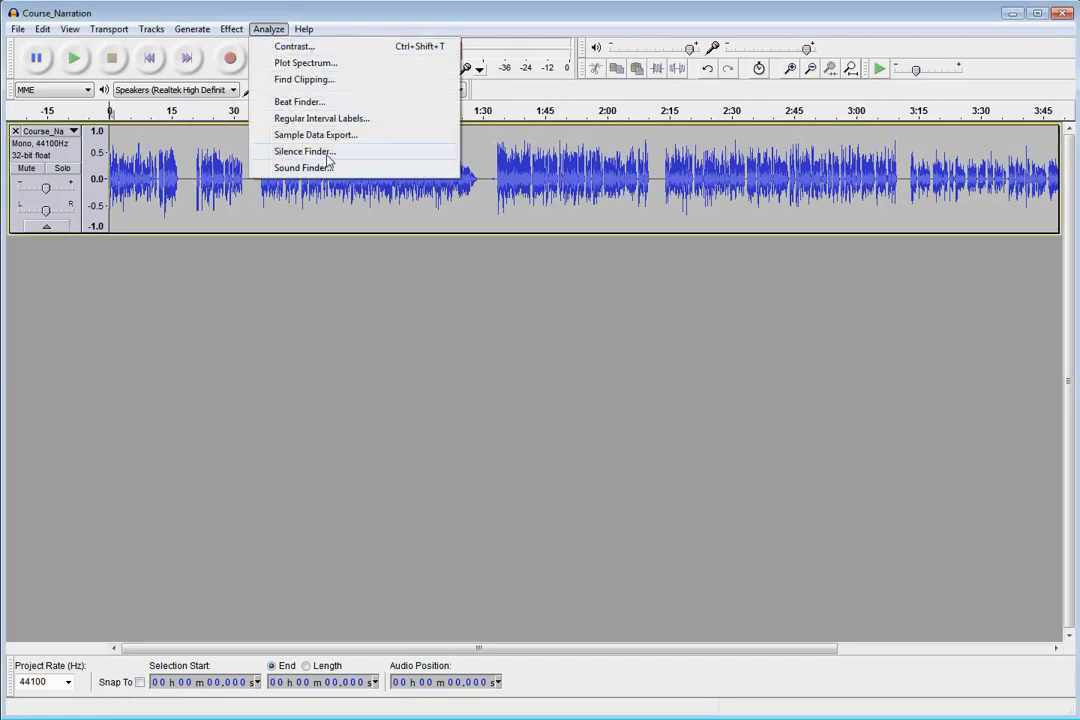
# - Run Silence Finder with 1.0-second minimum silence and 0.50-second label placement
pyautogui.click(304, 152)
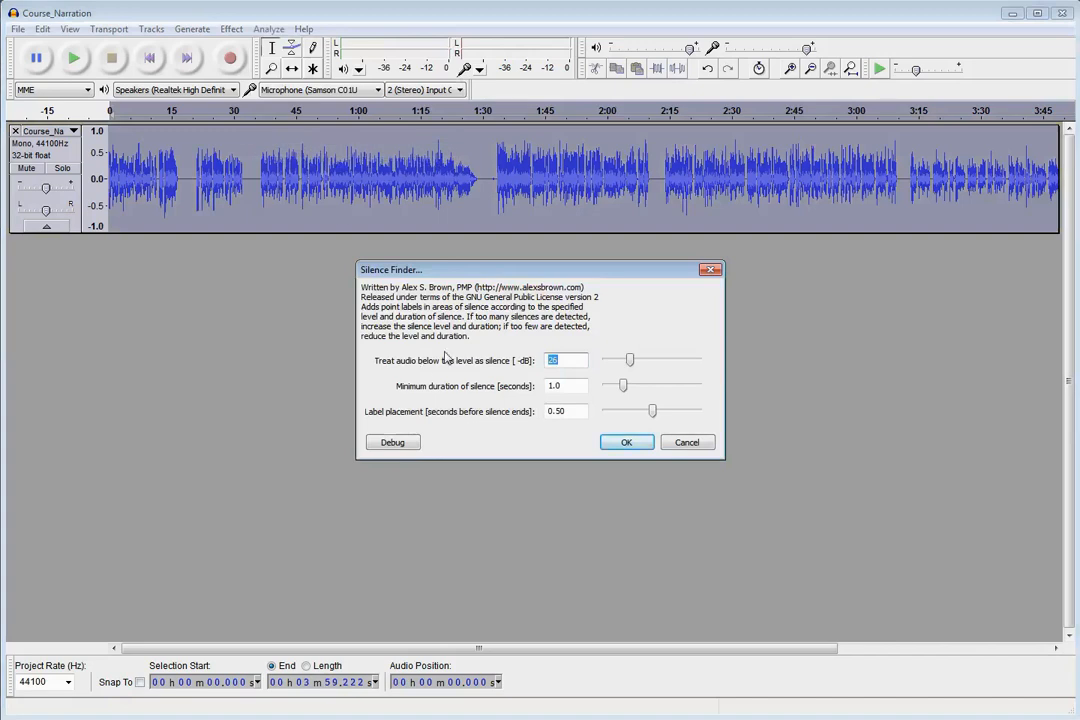
pyautogui.moveTo(474, 396)
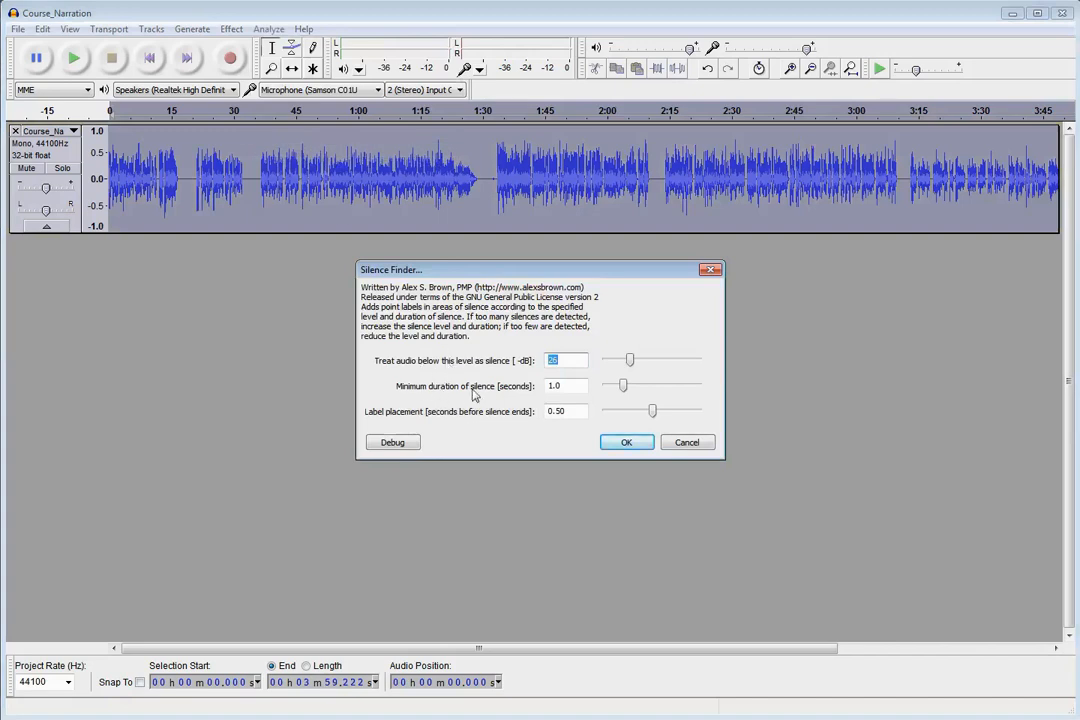
pyautogui.moveTo(504, 396)
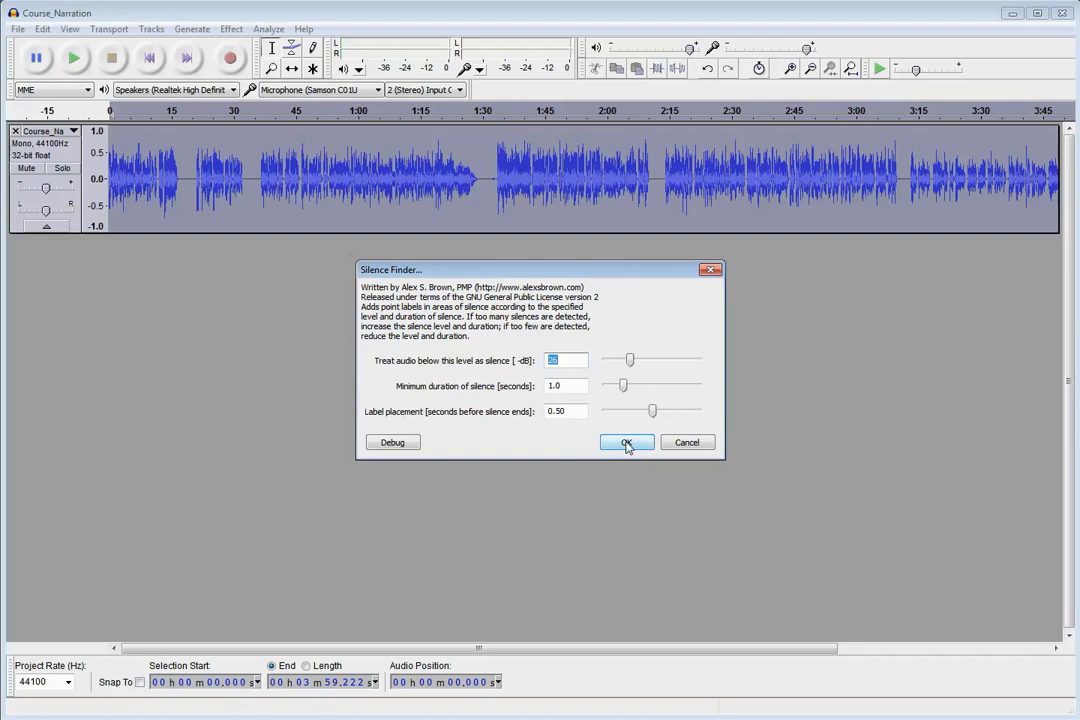
pyautogui.click(626, 442)
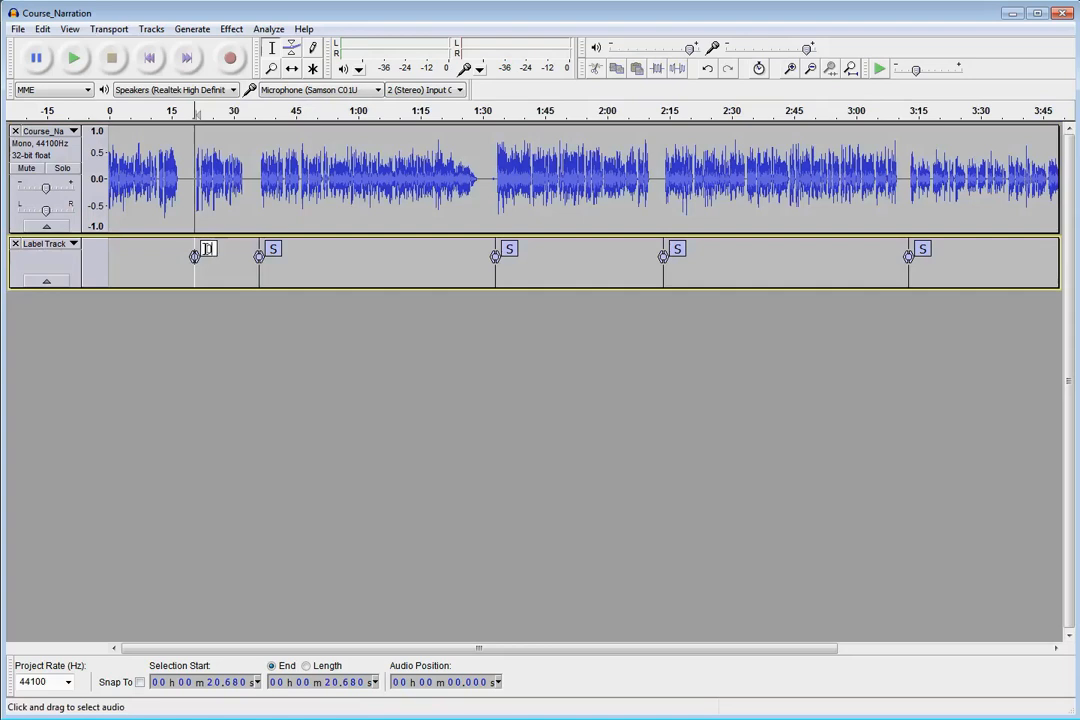
# - Rename the first two silence labels to 01-Intro and 02-Objectives
pyautogui.write('D1-')
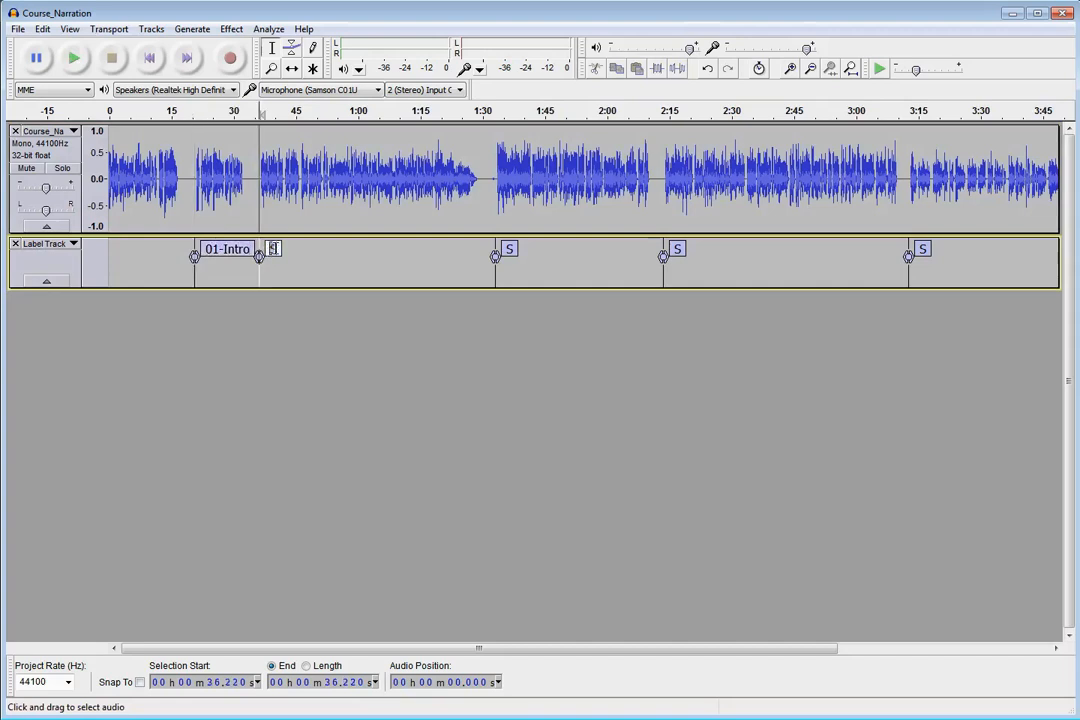
pyautogui.write('02-Objective')
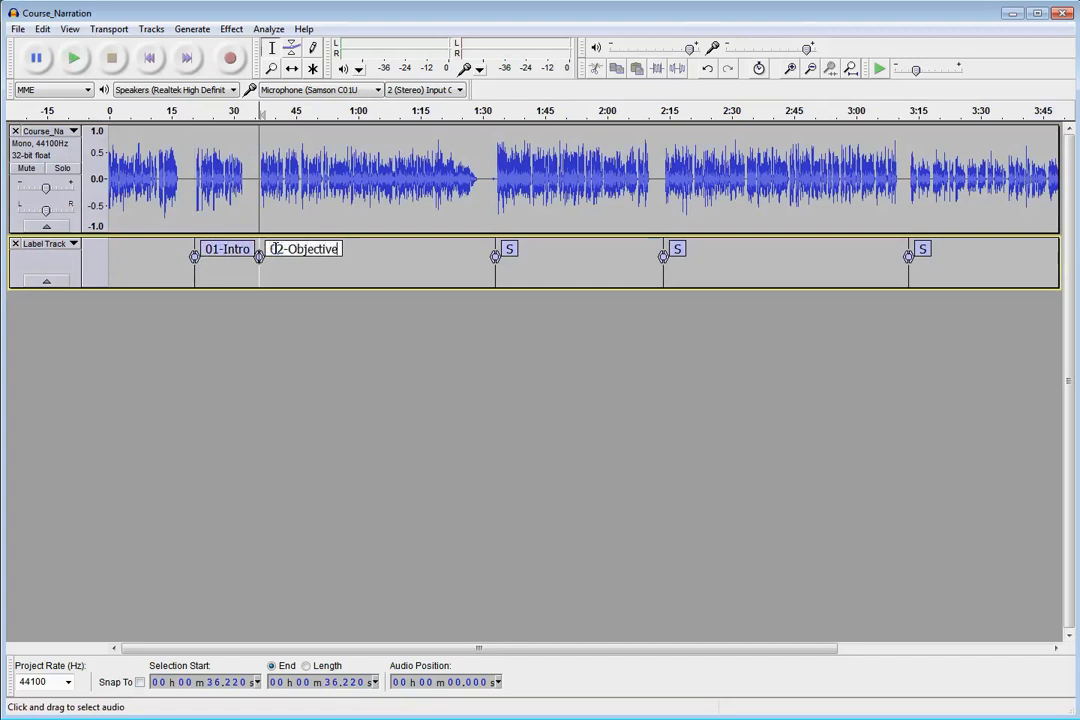
pyautogui.write('s')
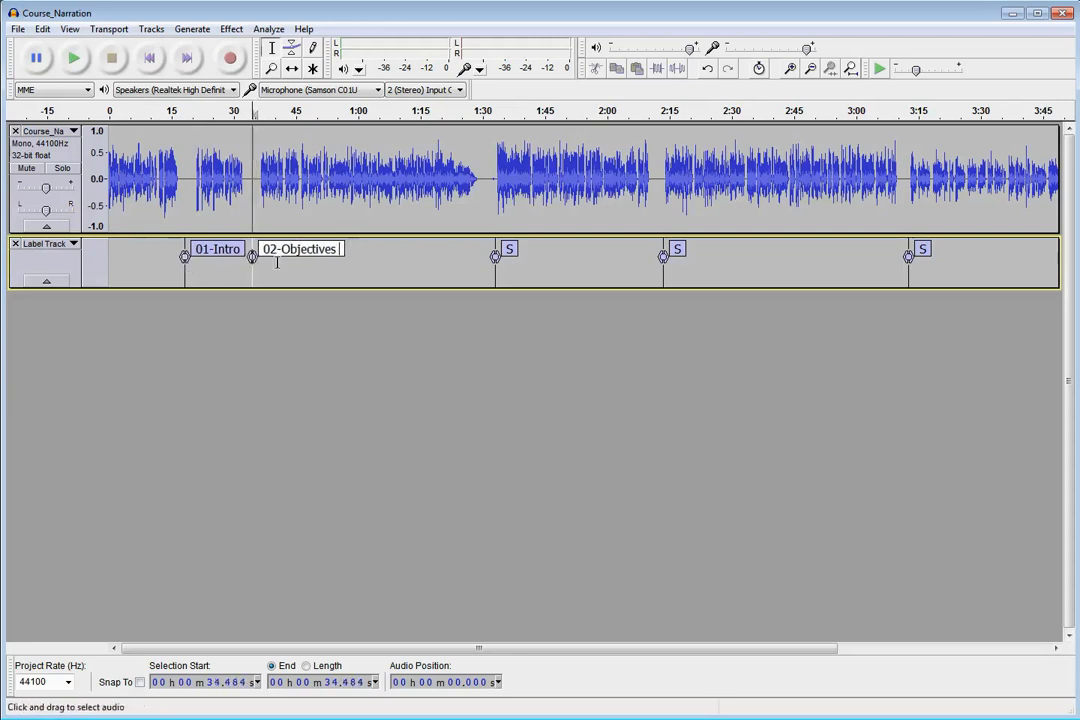
pyautogui.moveTo(492, 258)
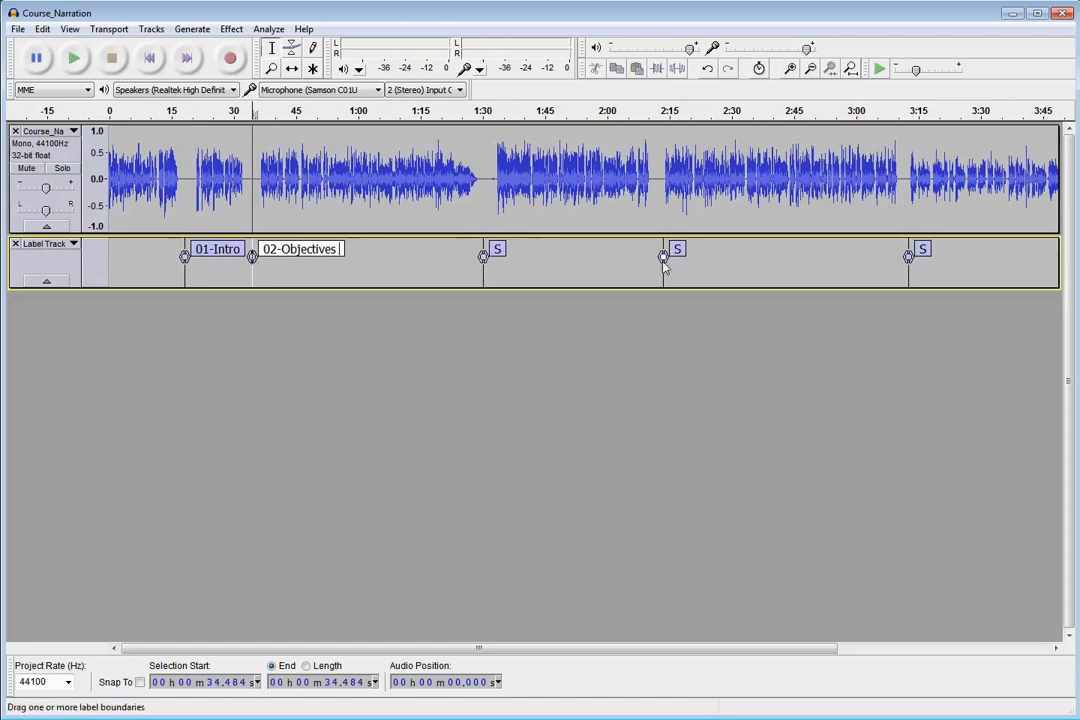
pyautogui.moveTo(670, 258)
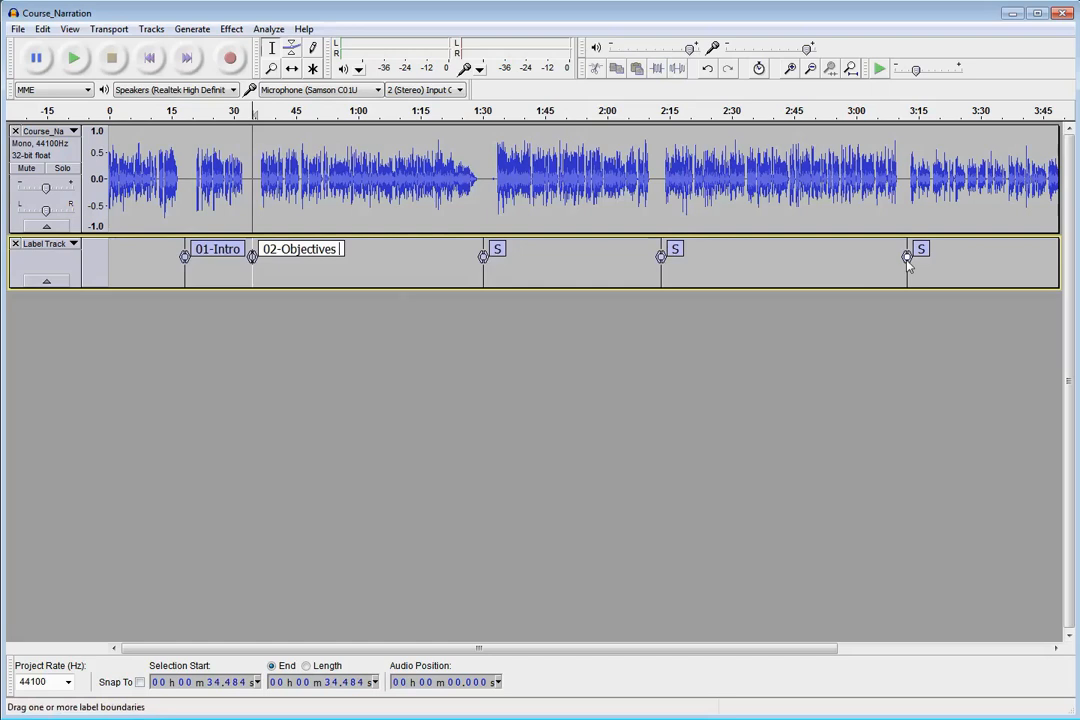
pyautogui.moveTo(188, 176)
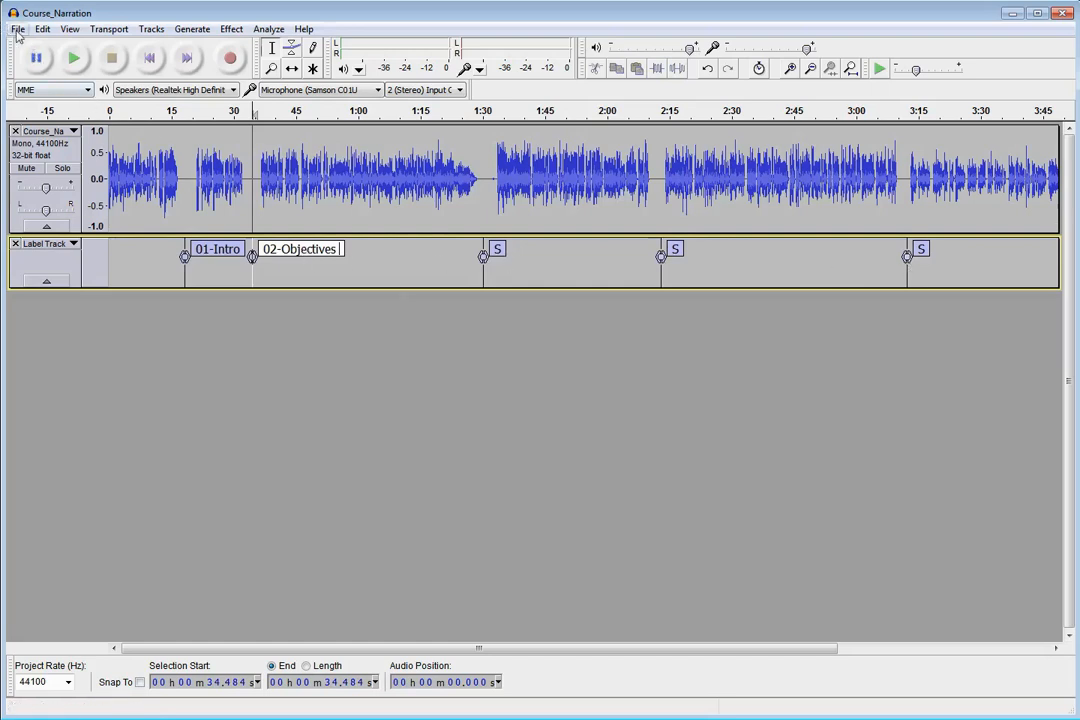
# - Bring up Export Multiple again, splitting by labels into Split Audio Test with label names and overwrite enabled
pyautogui.click(18, 28)
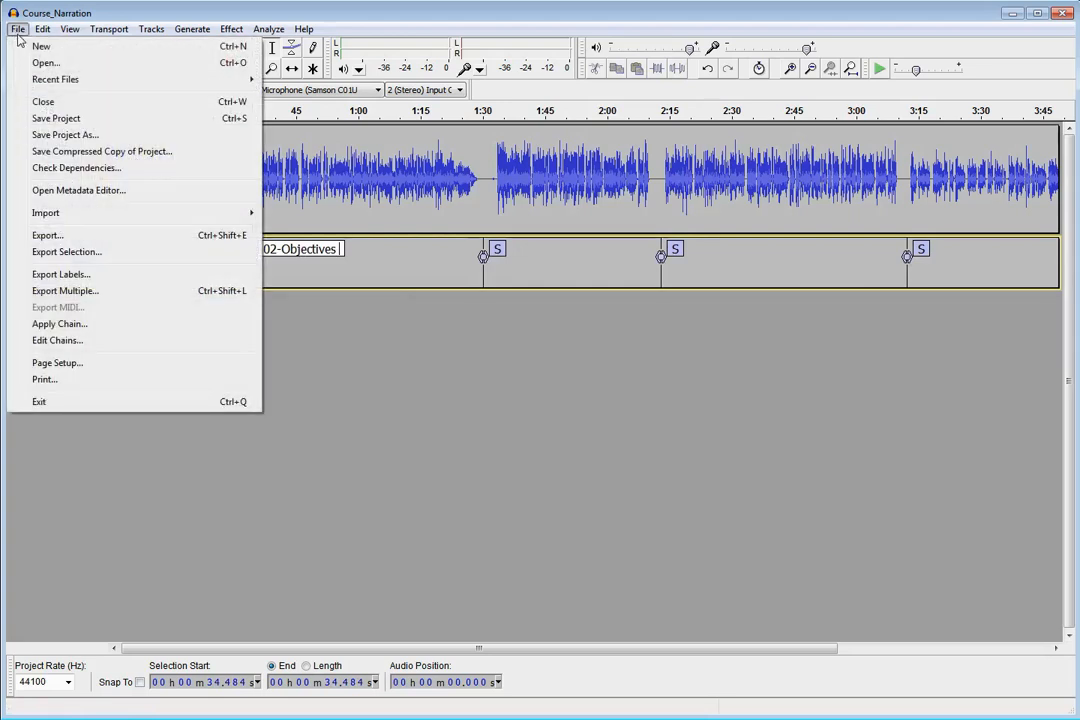
pyautogui.click(64, 290)
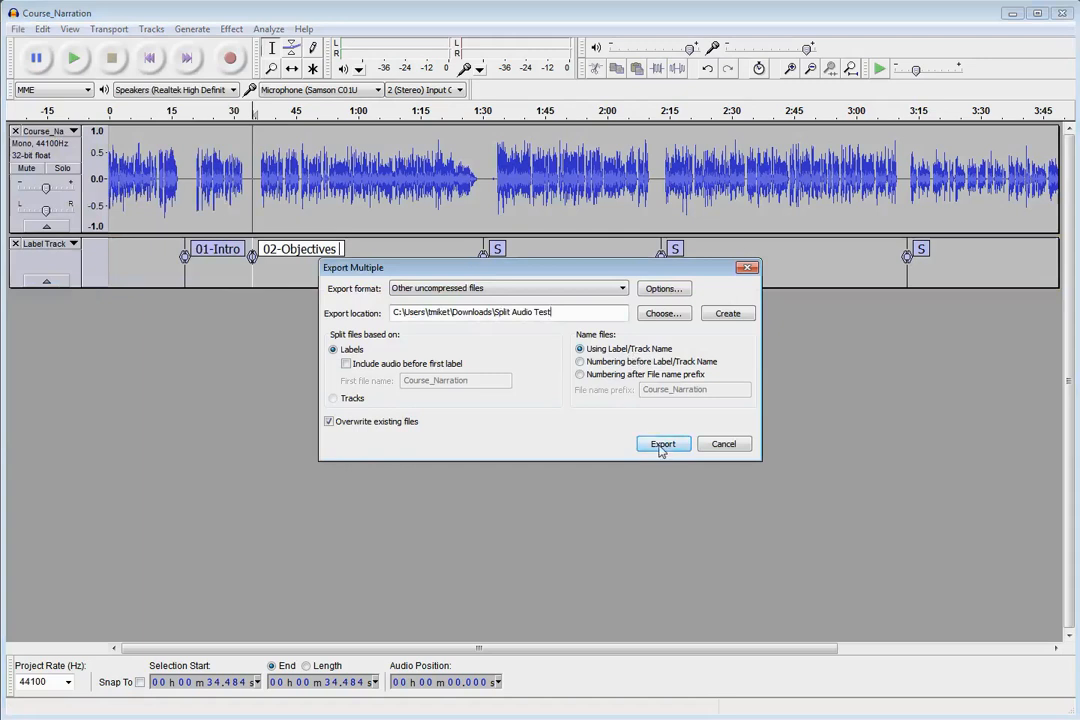
# - Export the labelled sections as six WAV files into Split Audio Test, accepting metadata and the results summary
pyautogui.click(664, 444)
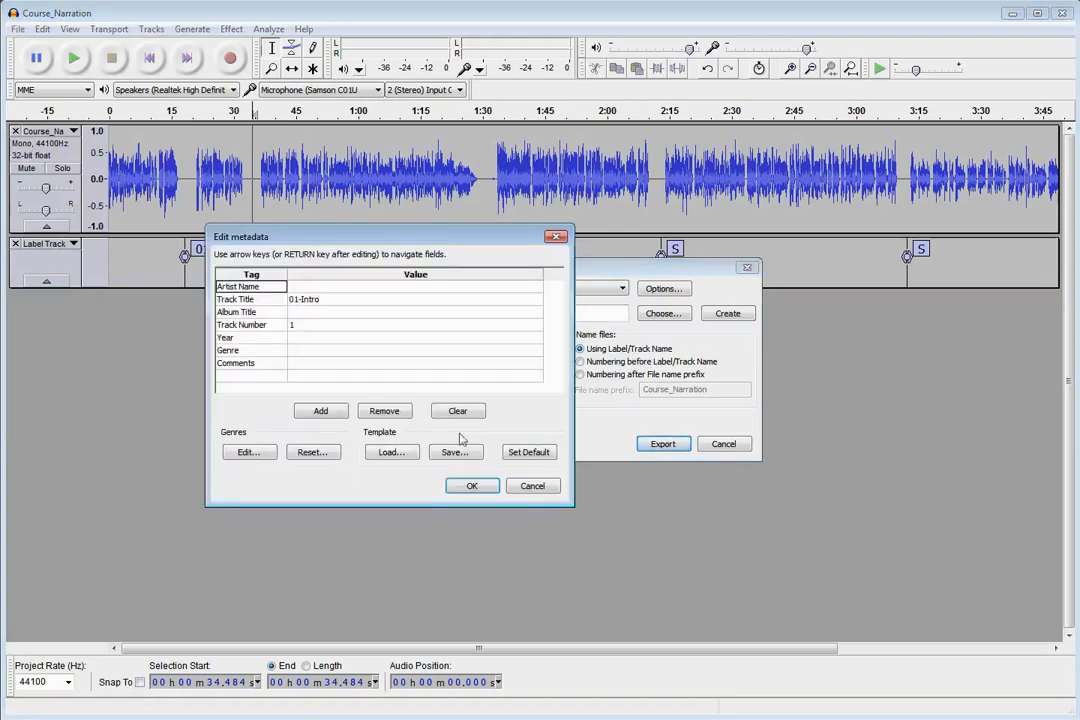
pyautogui.moveTo(340, 308)
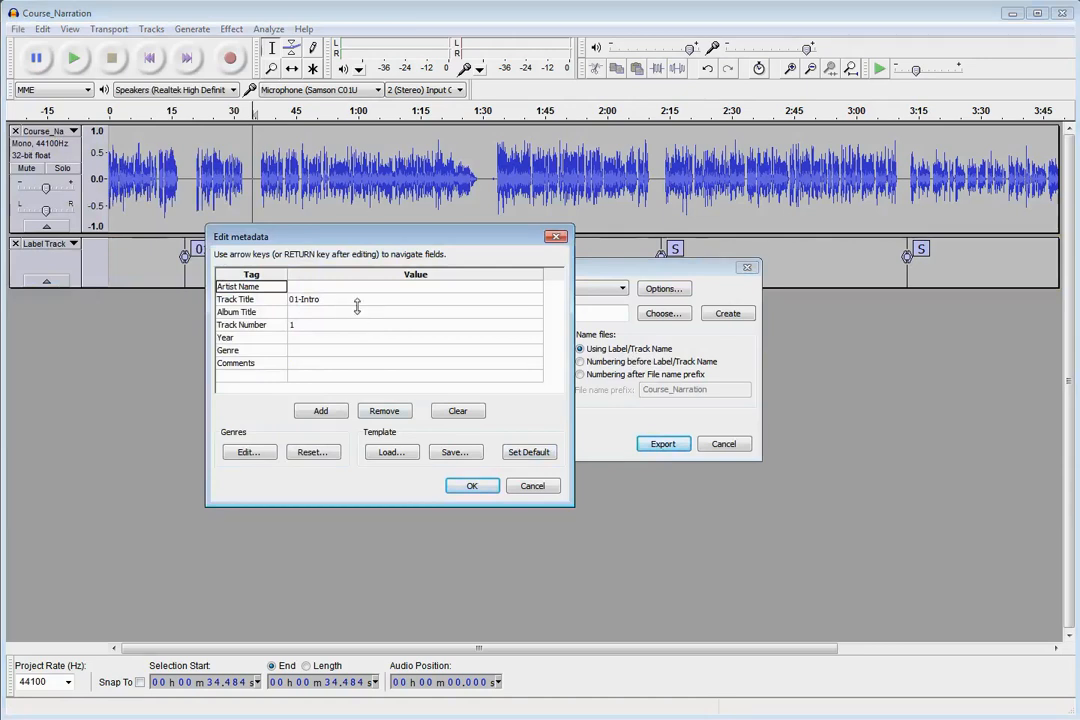
pyautogui.moveTo(472, 486)
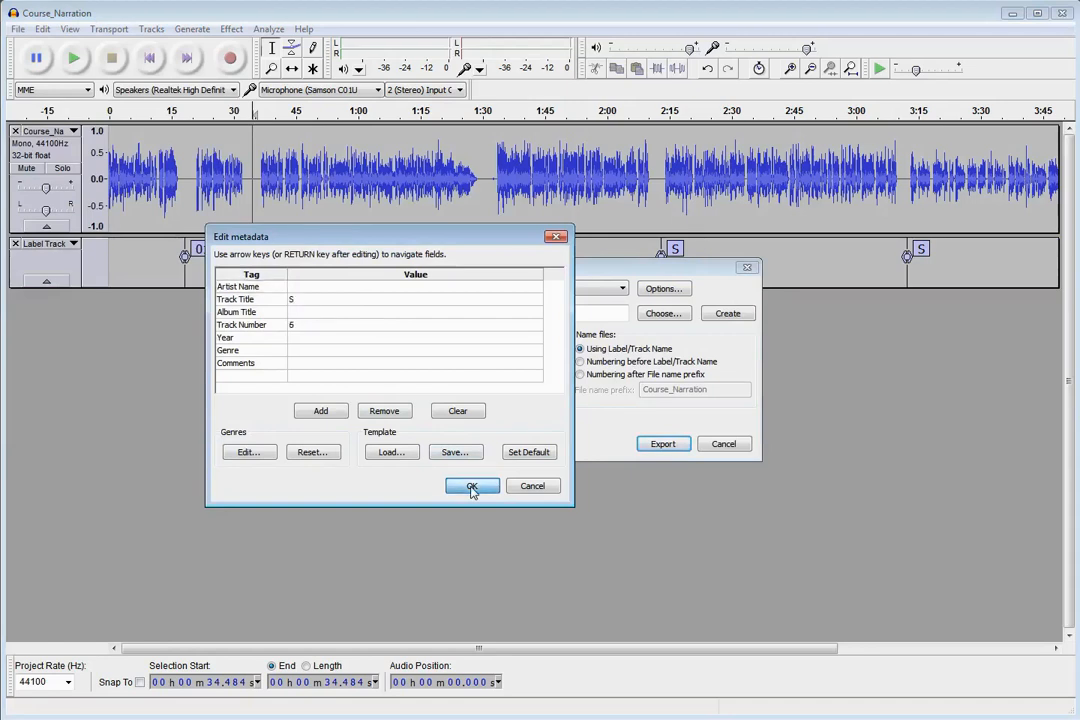
pyautogui.click(472, 486)
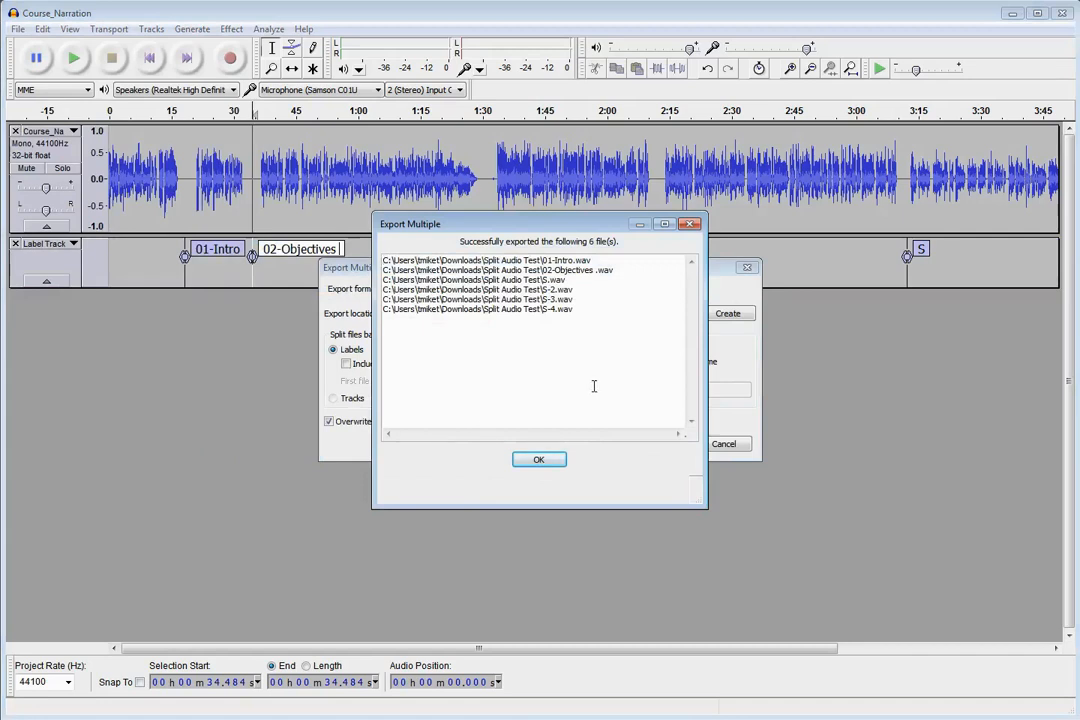
pyautogui.click(540, 458)
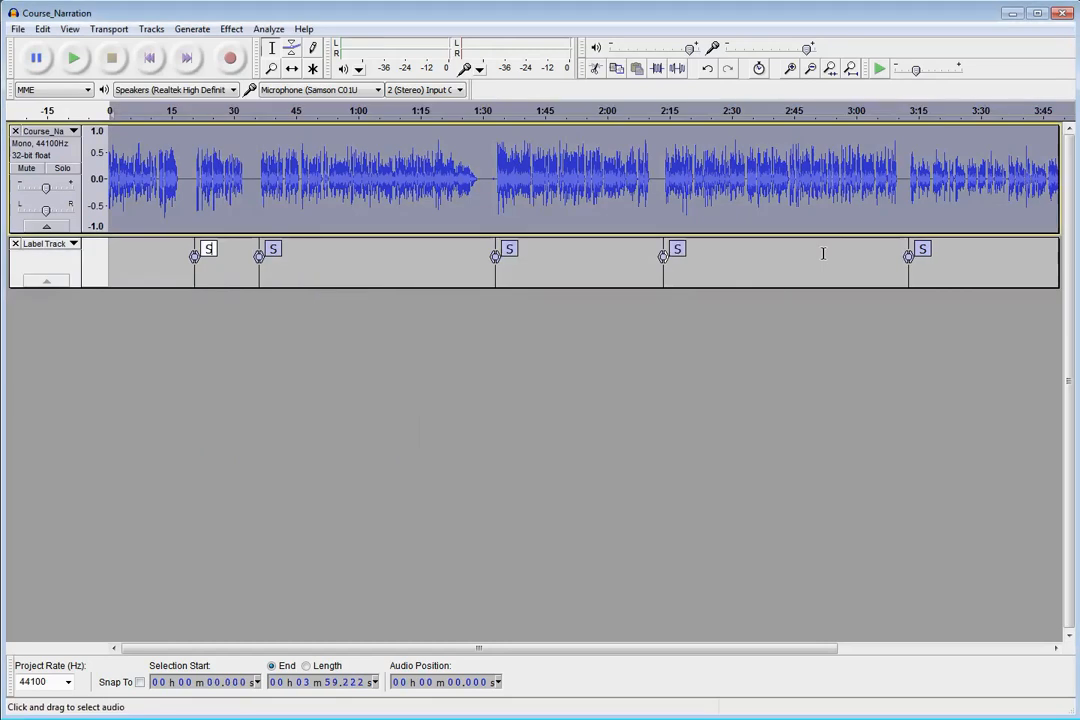